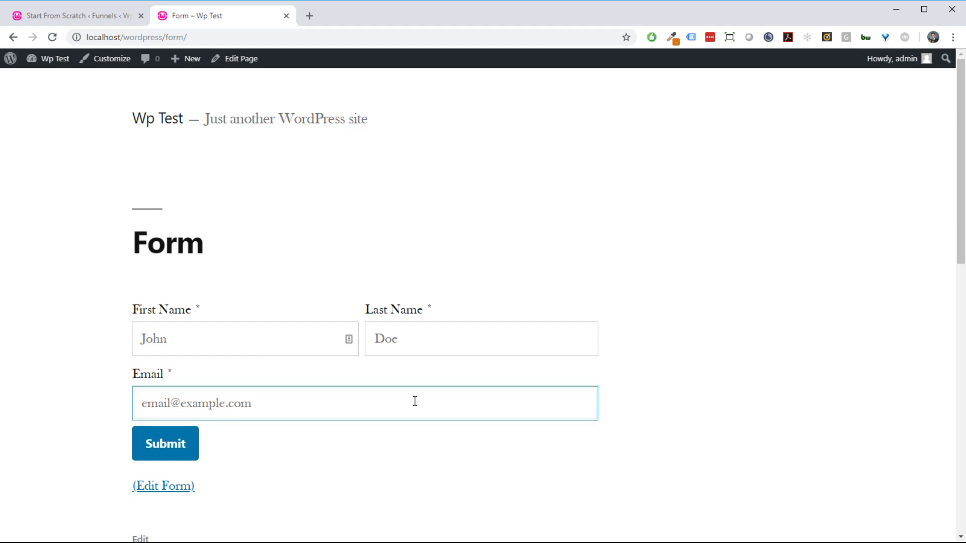
Check the live form's First Name field, then return to the Start From Scratch funnel's form settings.
click(524, 461)
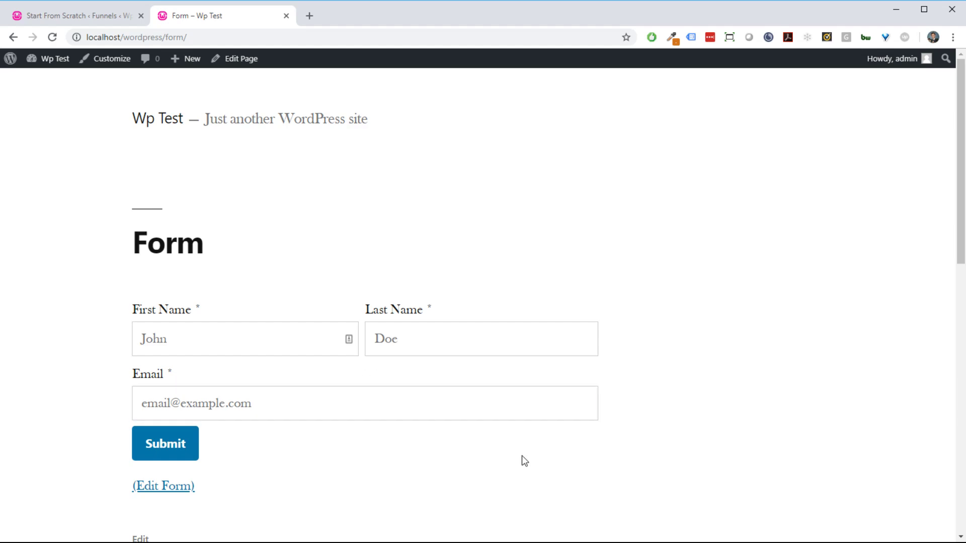
mouse_move(97, 31)
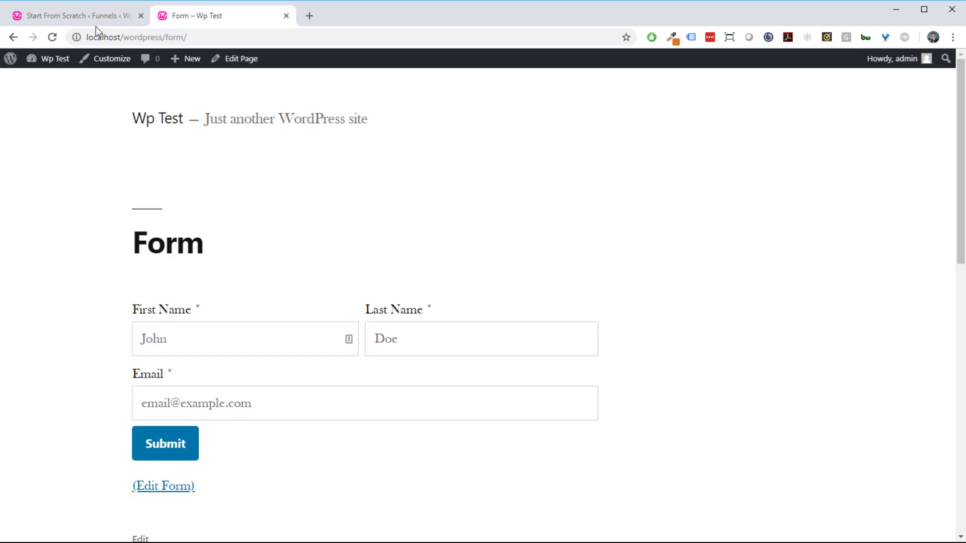
click(74, 16)
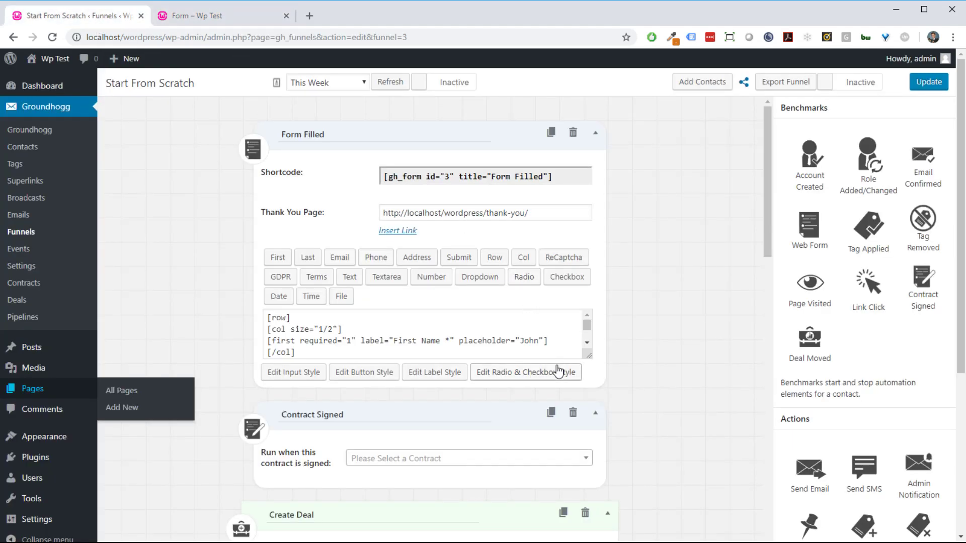
mouse_move(343, 376)
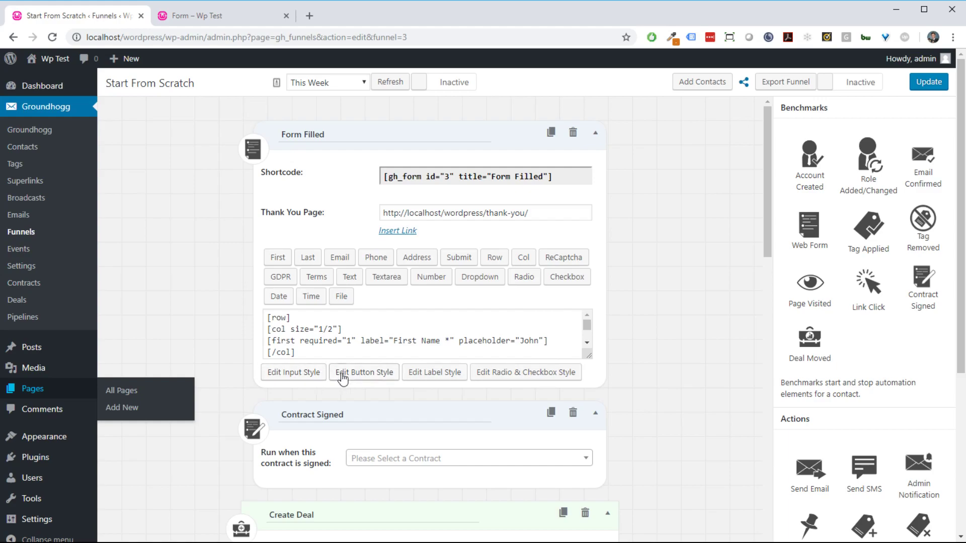
mouse_move(371, 377)
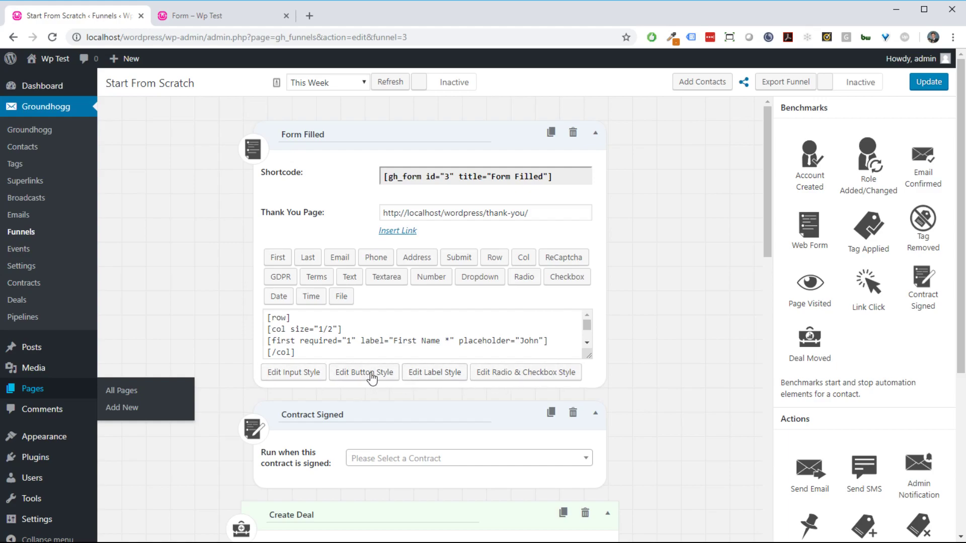
mouse_move(594, 379)
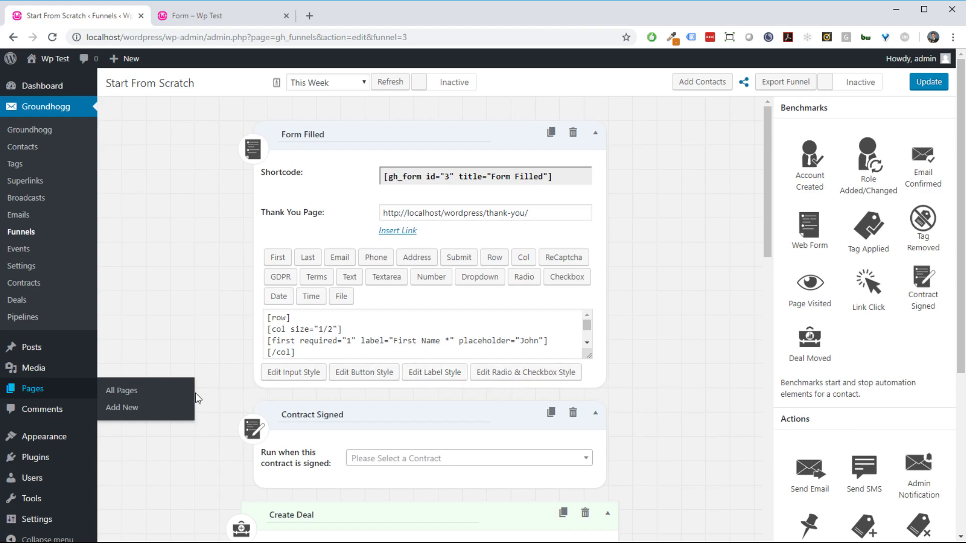
mouse_move(372, 386)
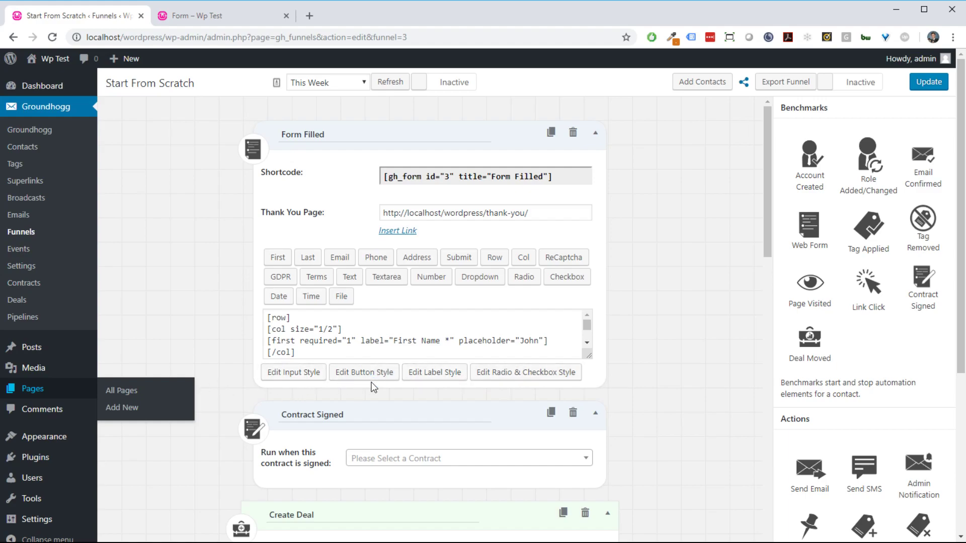
mouse_move(433, 372)
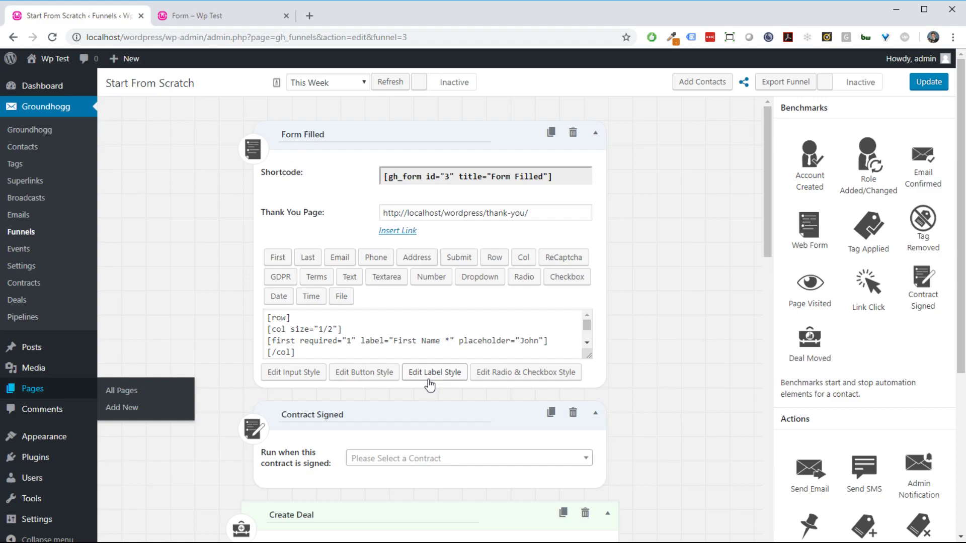
mouse_move(463, 387)
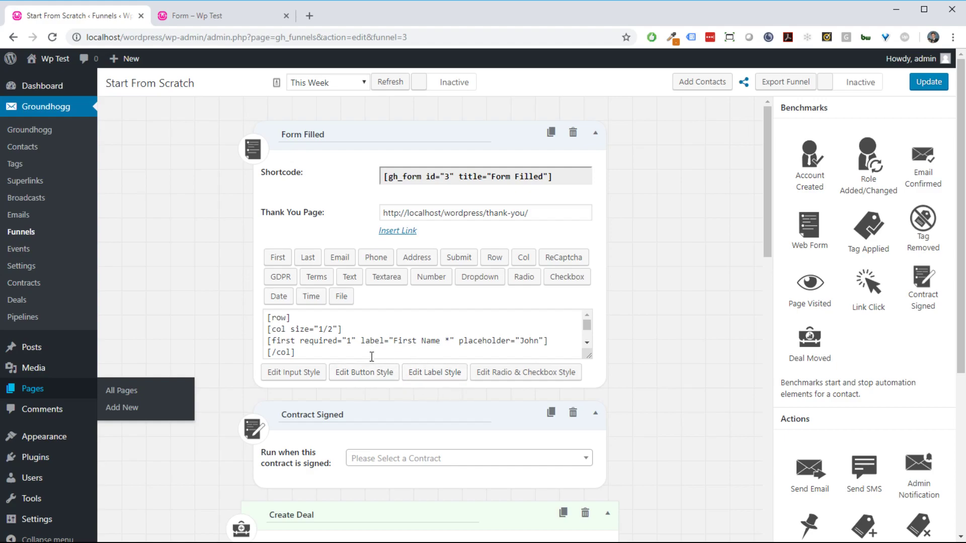
mouse_move(293, 372)
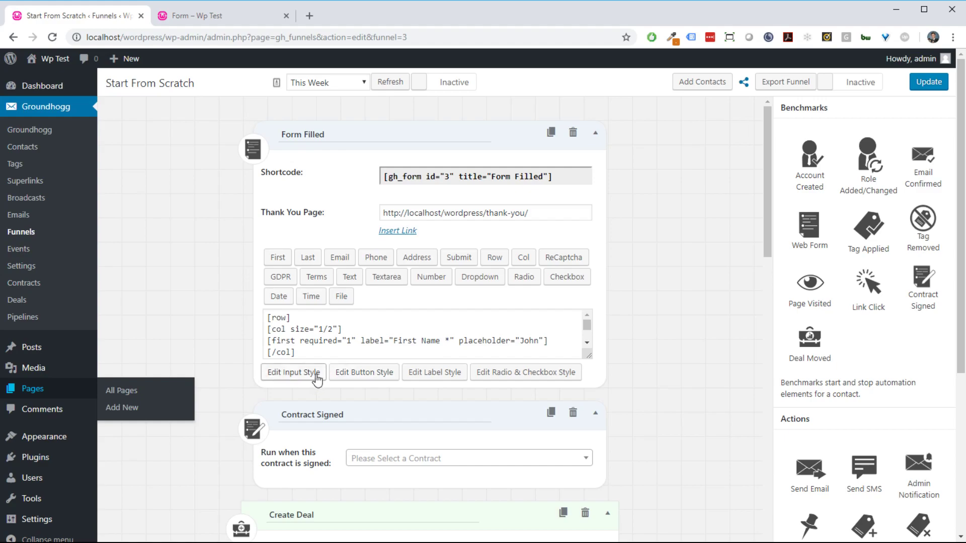
click(222, 15)
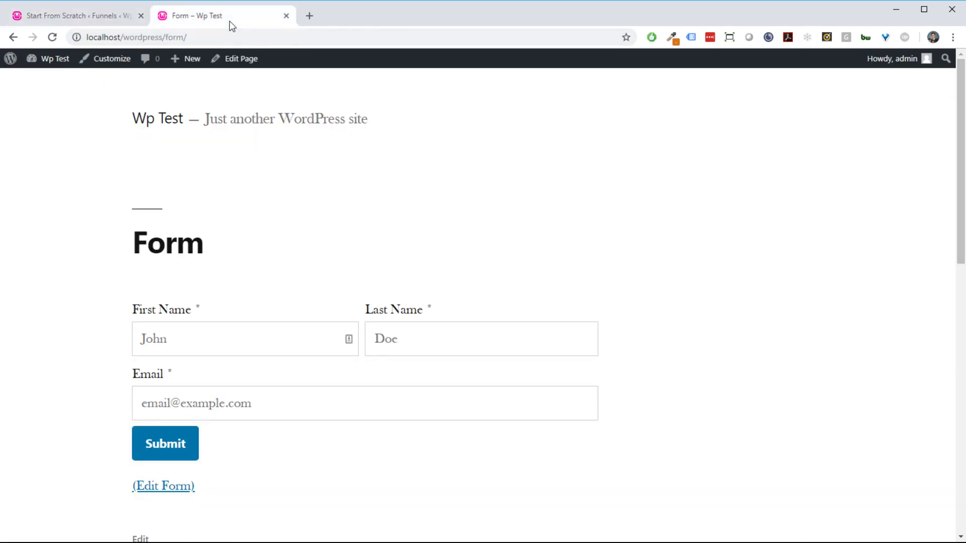
click(244, 338)
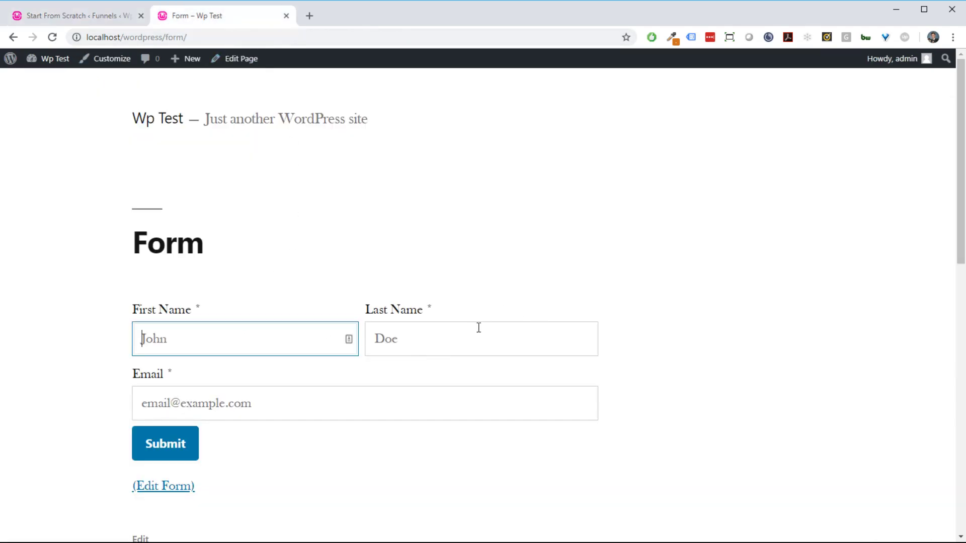
click(481, 338)
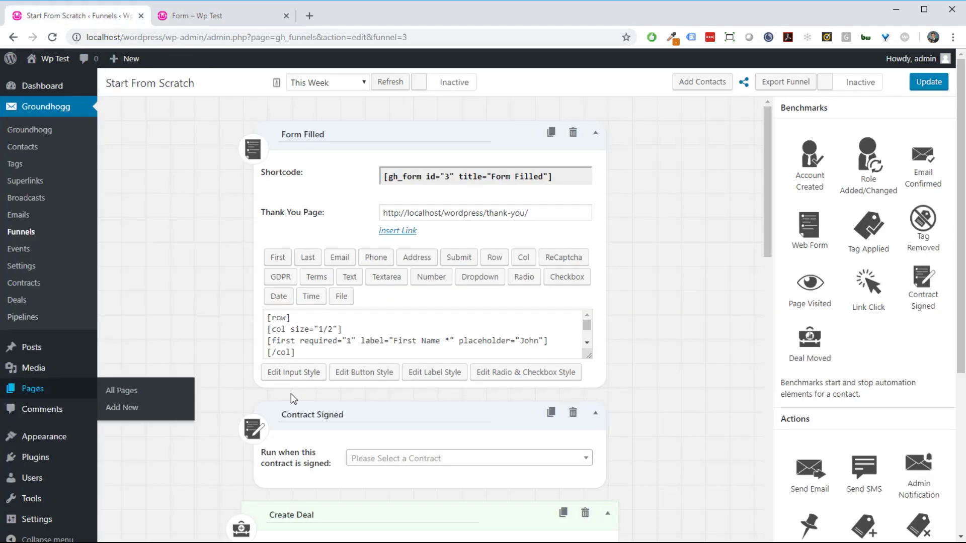
Make the input field borders dashed and give them a 5px corner radius.
click(293, 372)
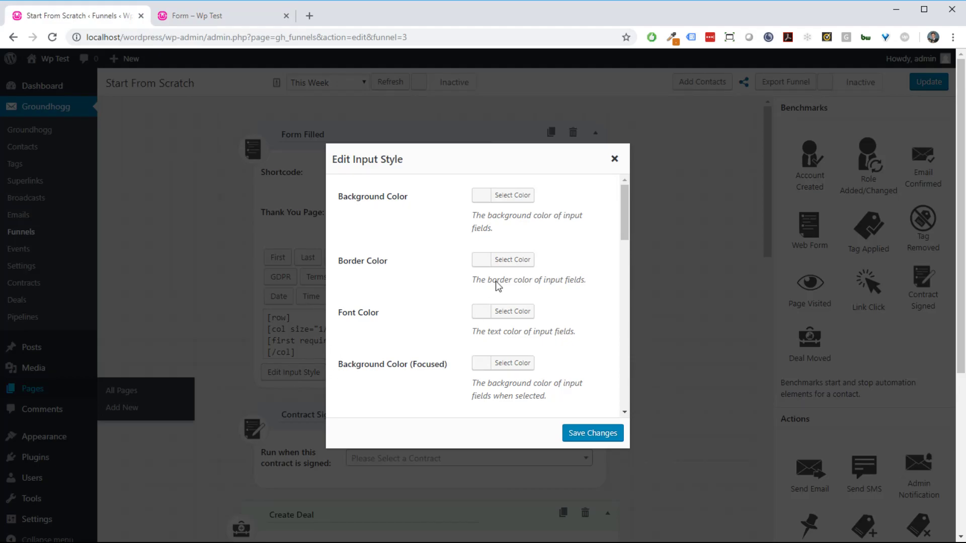
scroll(down, 3)
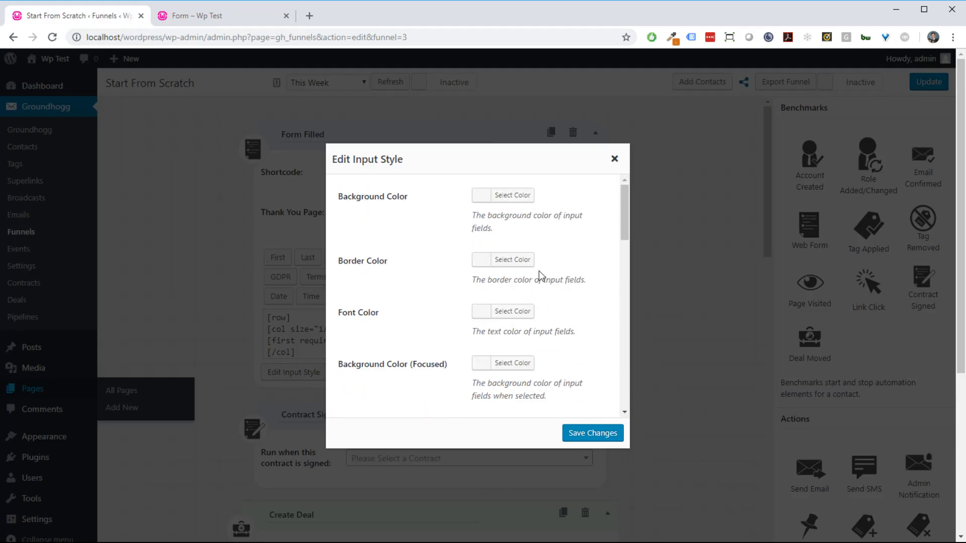
scroll(down, 3)
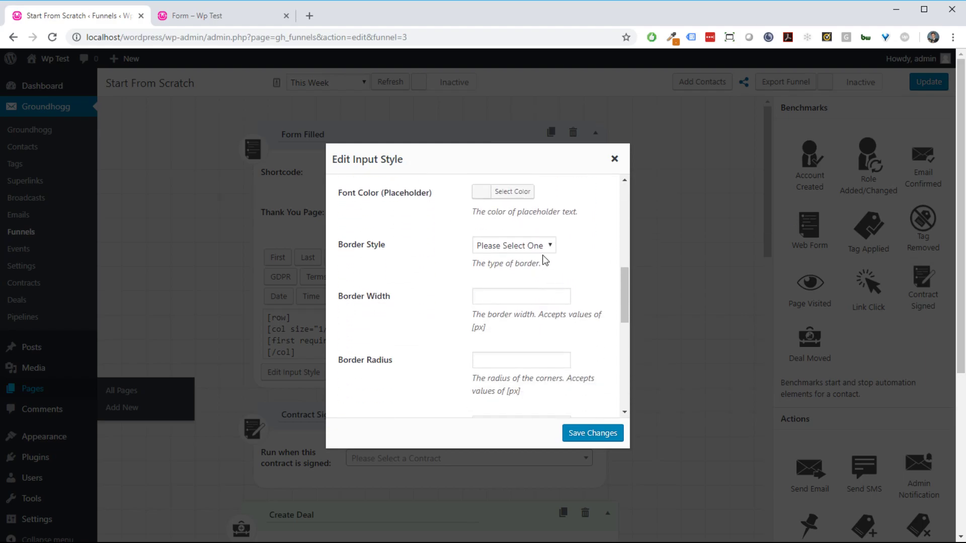
click(513, 245)
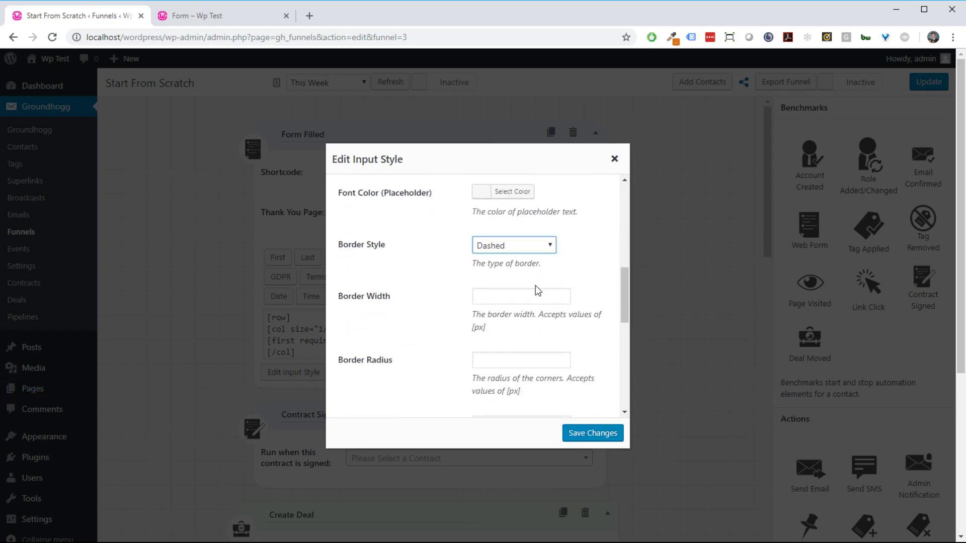
scroll(down, 3)
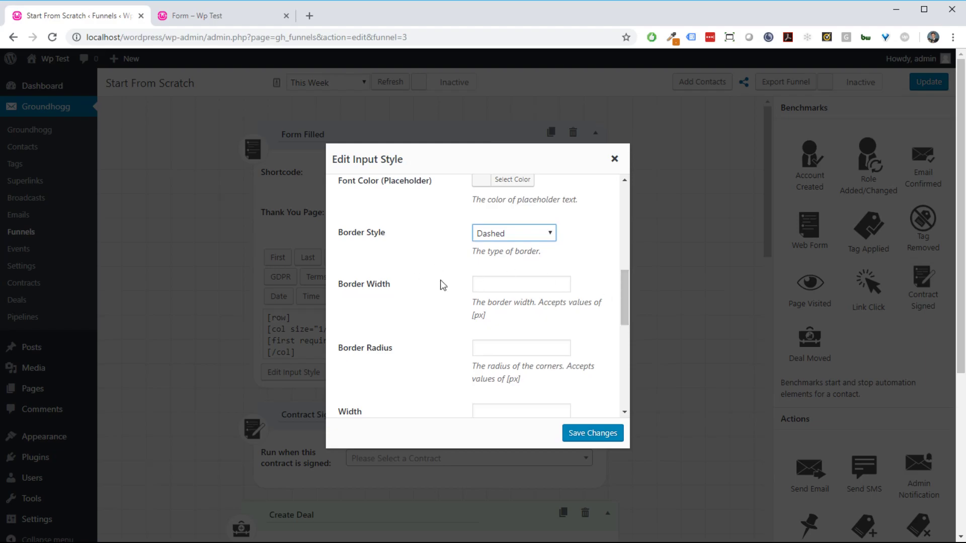
text(2px)
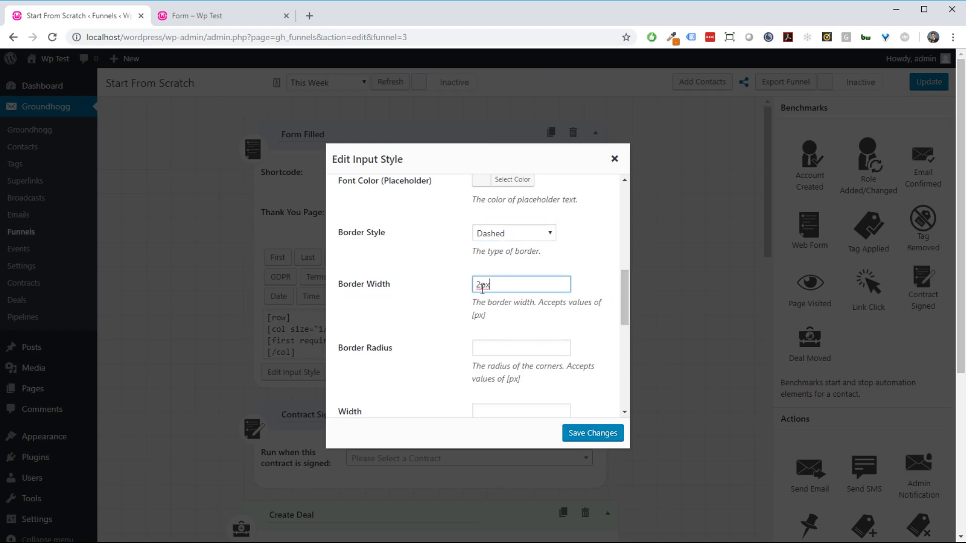
click(521, 347)
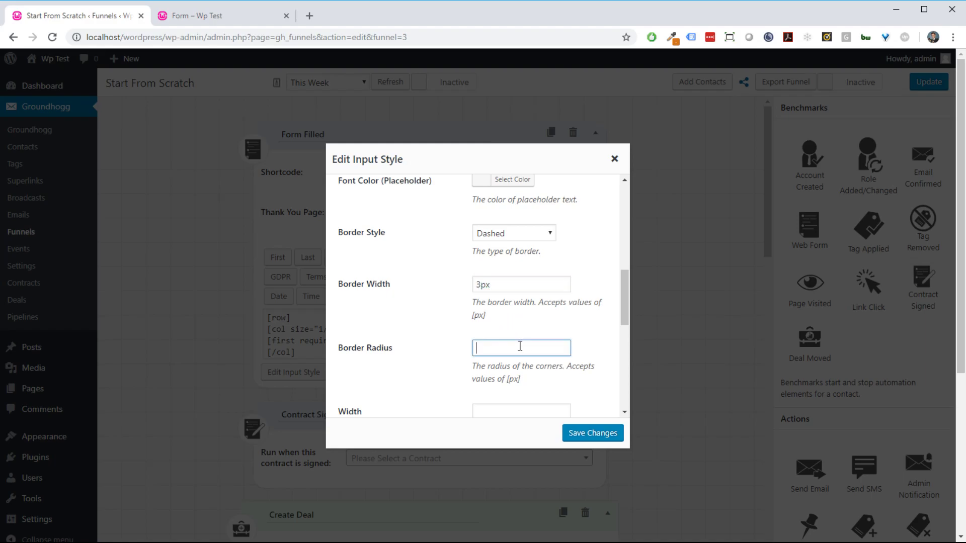
text(5px)
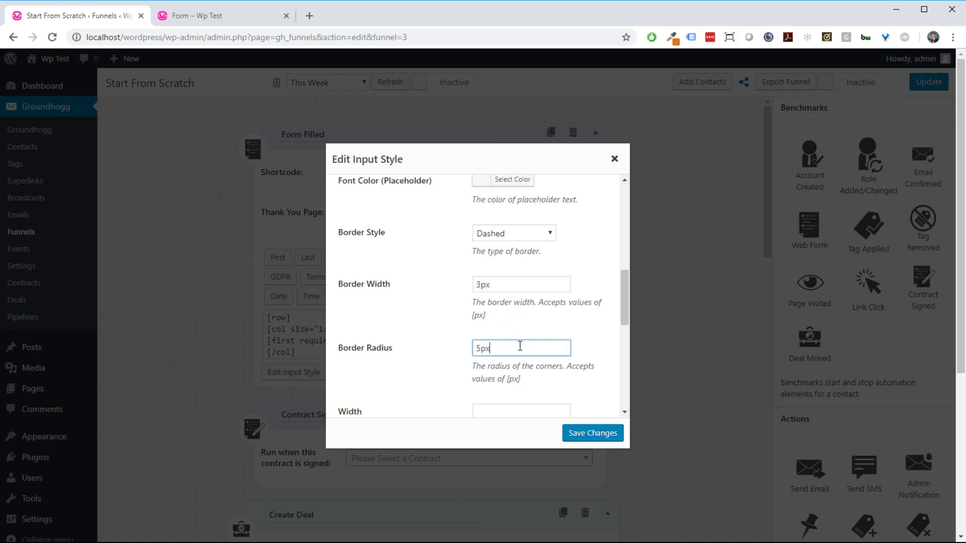
Adjust the input border width to 3px and save the input style.
scroll(down, 3)
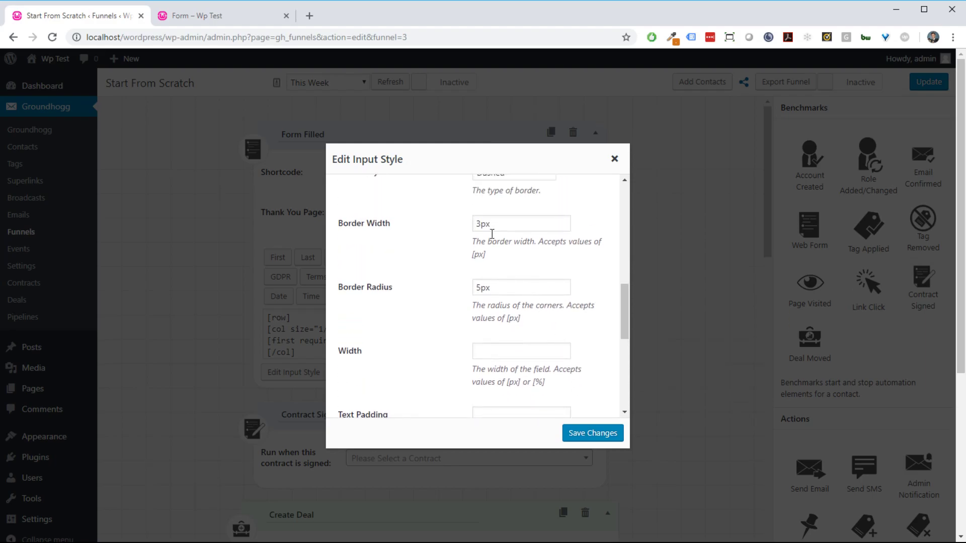
click(521, 223)
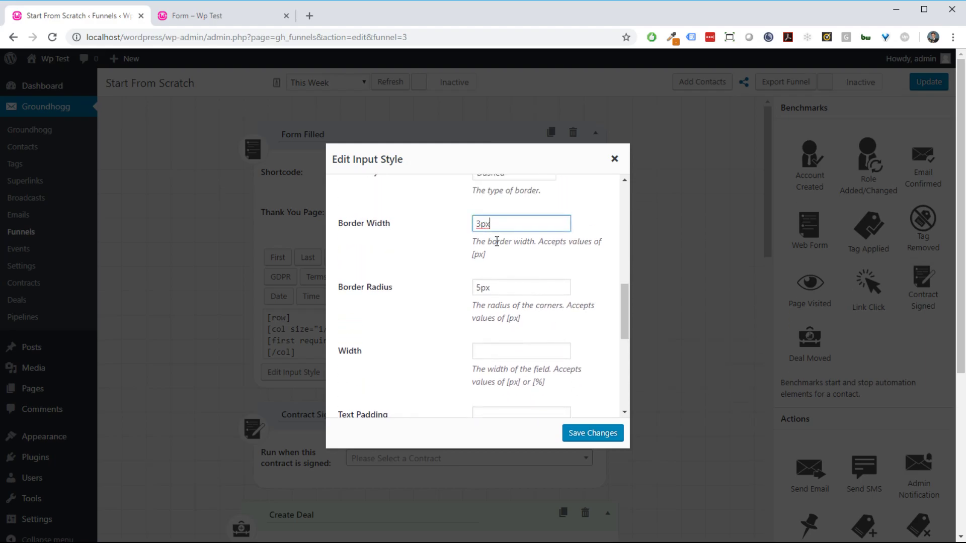
double_click(477, 254)
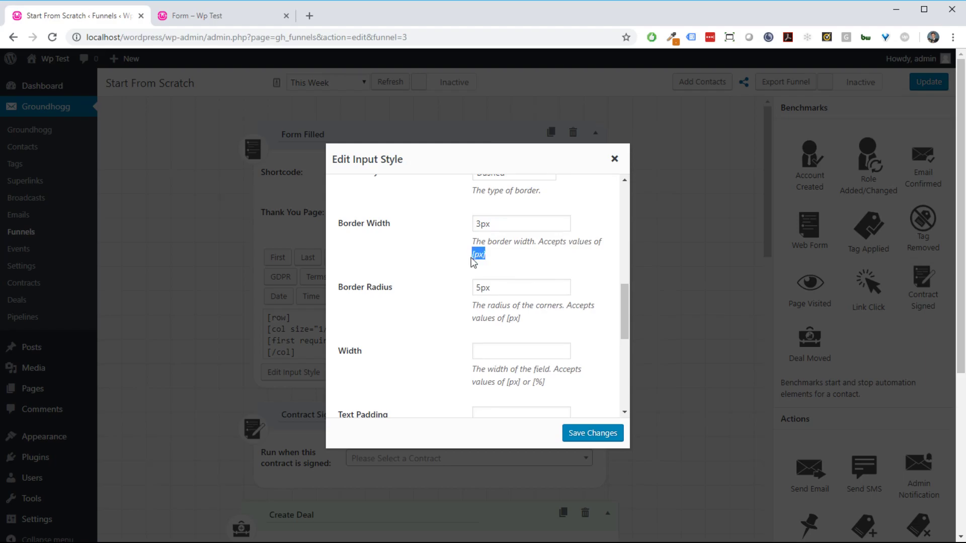
scroll(down, 3)
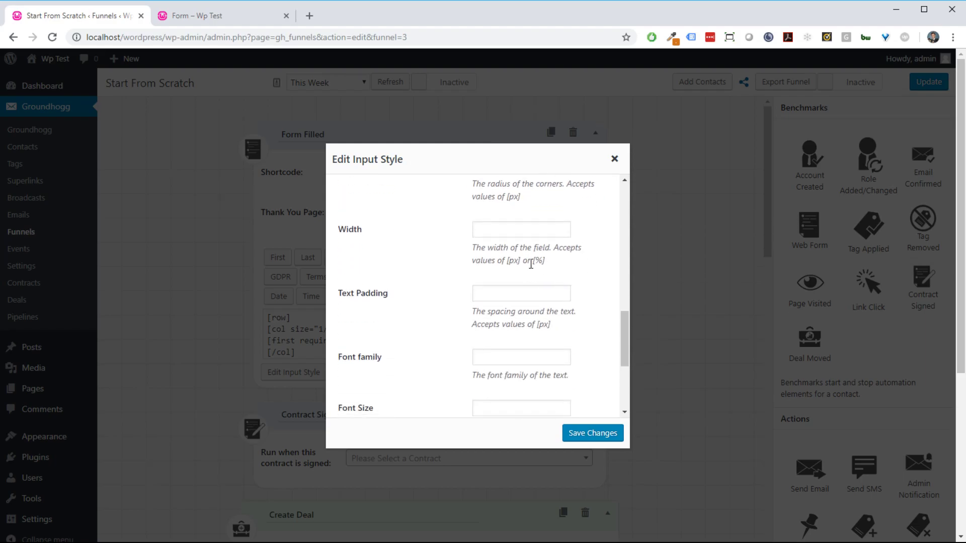
scroll(up, 3)
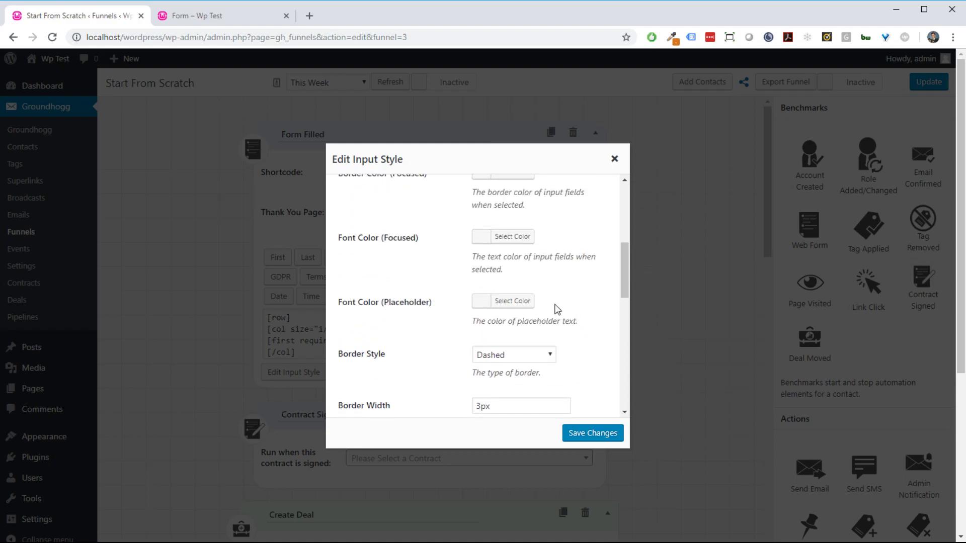
scroll(down, 3)
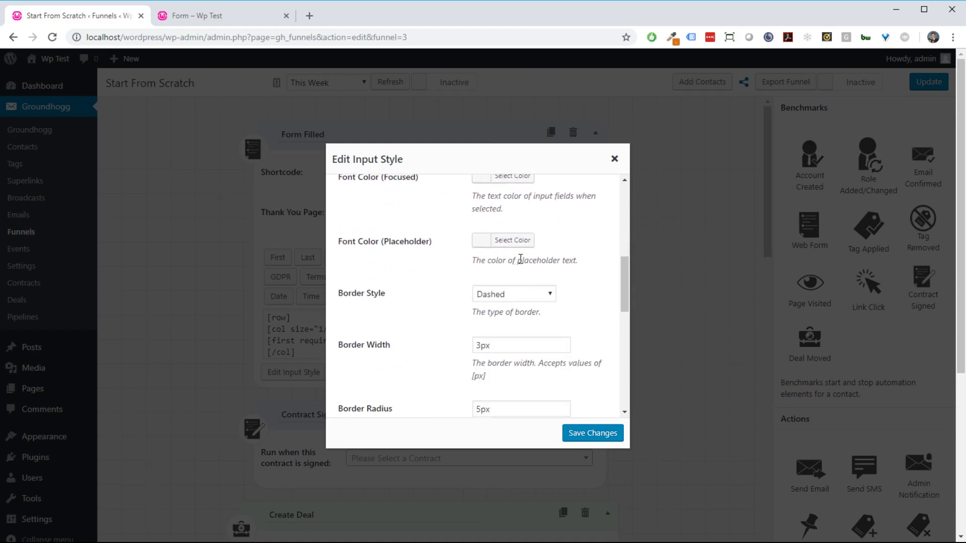
scroll(down, 3)
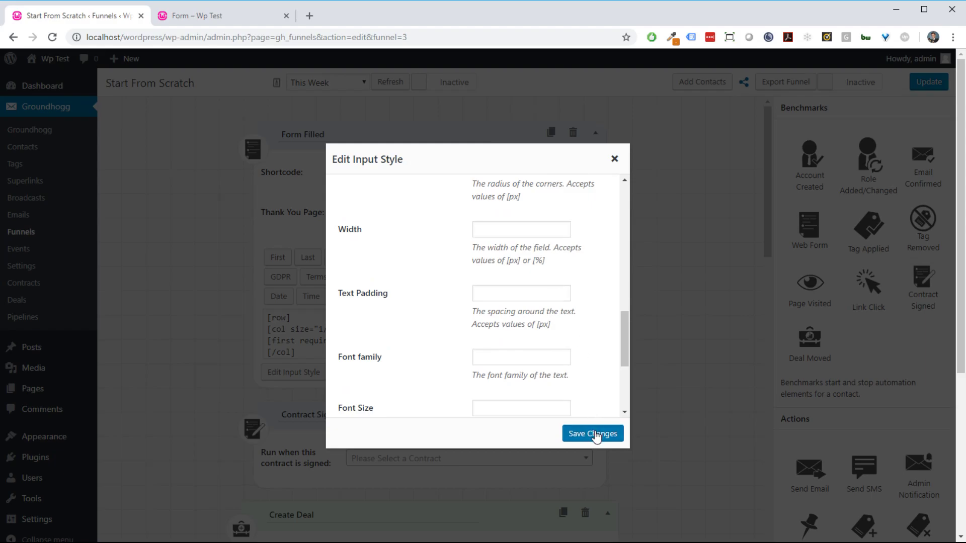
click(592, 433)
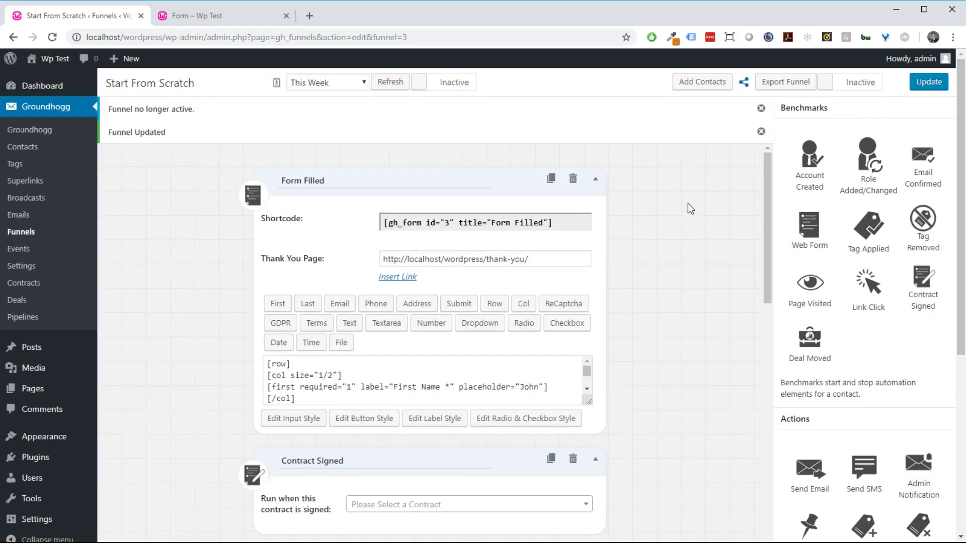
Dismiss the funnel updated notice, view the dashed fields on the live form, and return.
click(760, 131)
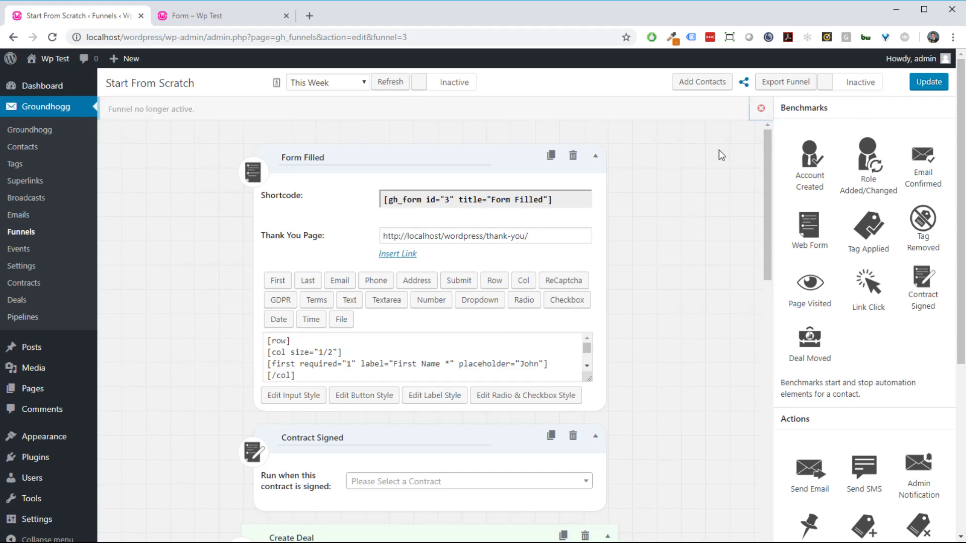
click(221, 16)
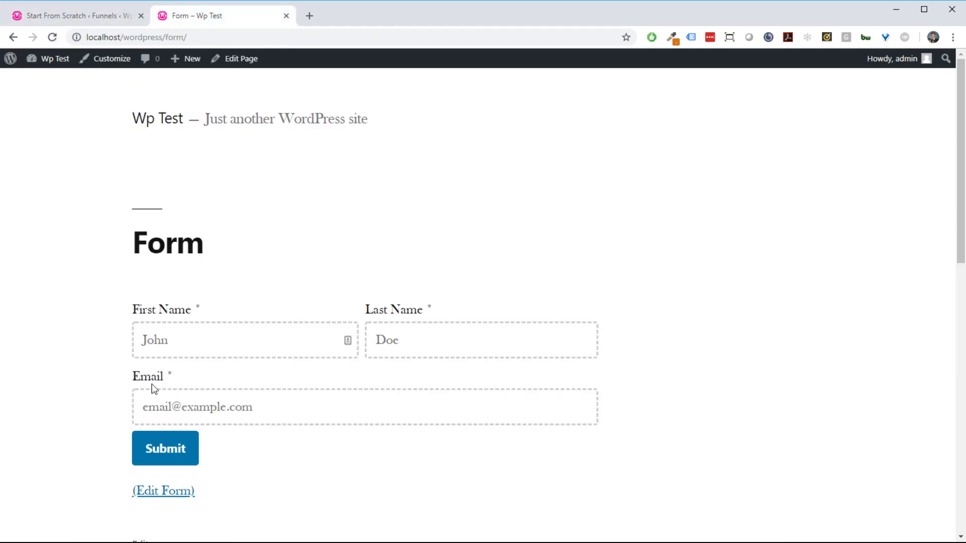
mouse_move(358, 288)
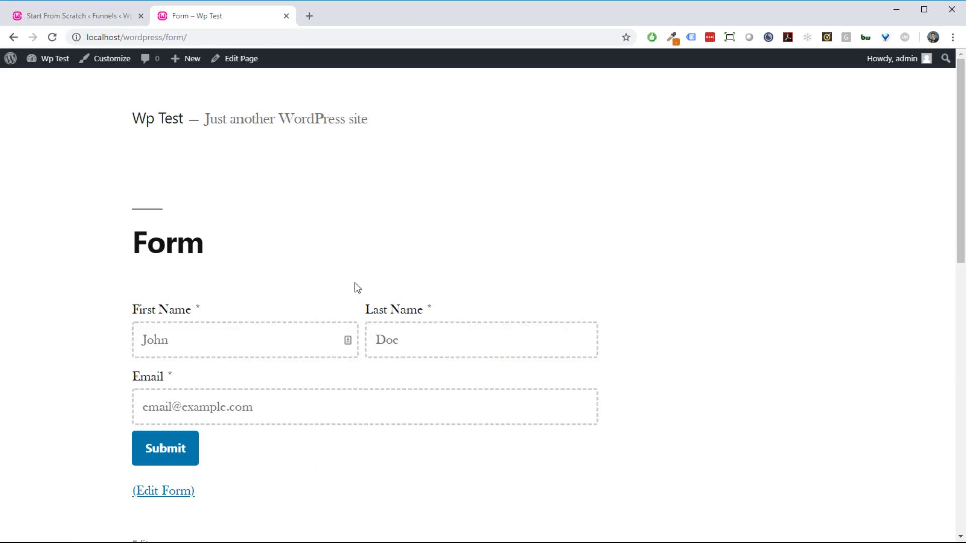
mouse_move(252, 203)
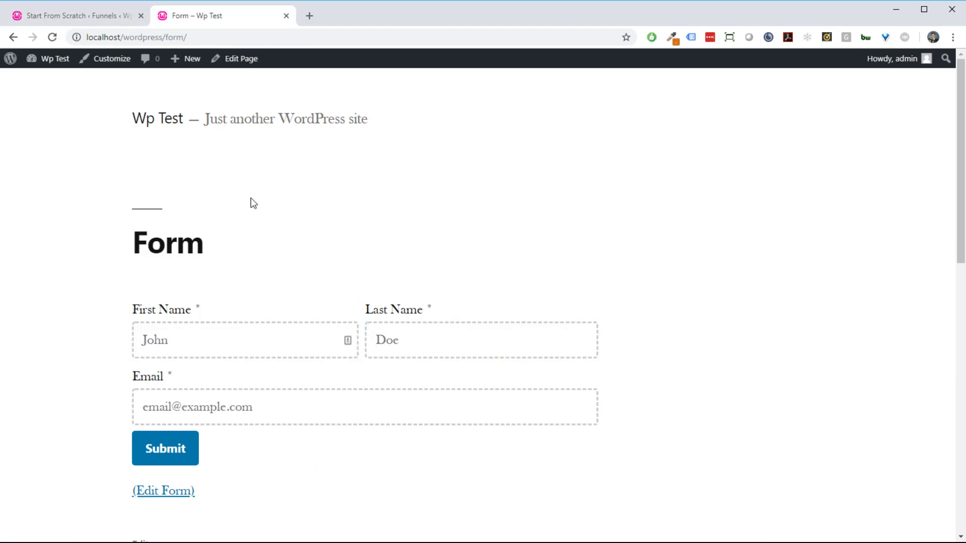
click(74, 16)
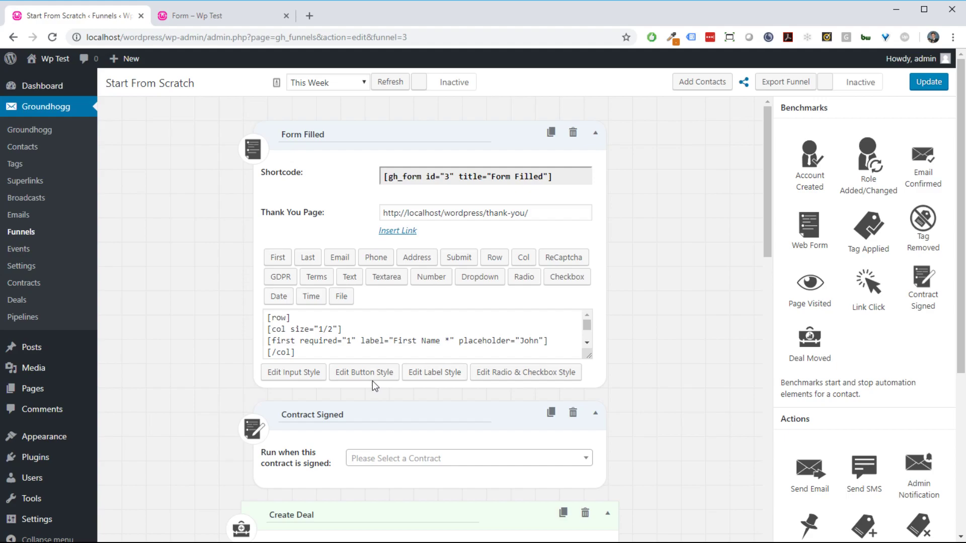
Set the submit button width to 100%, save, and view the form page.
click(363, 372)
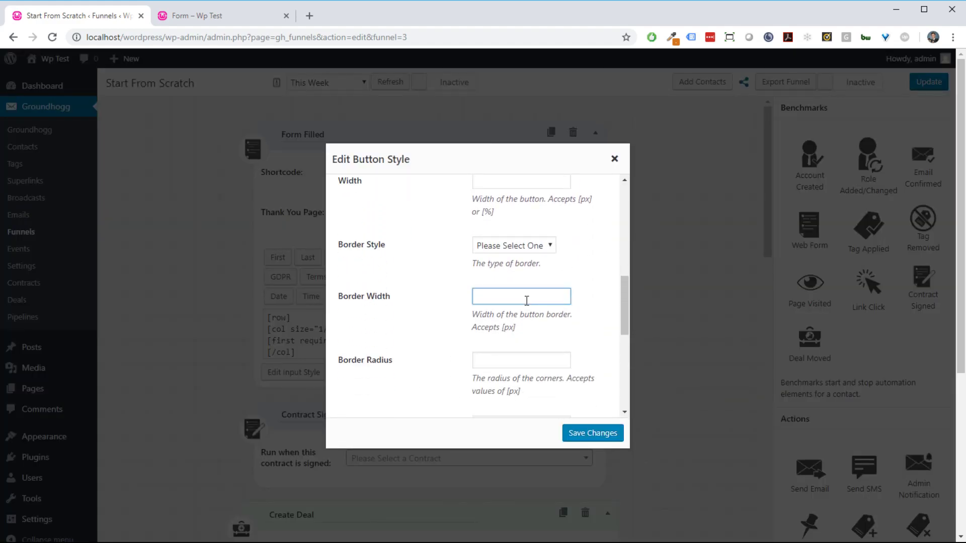
text(1)
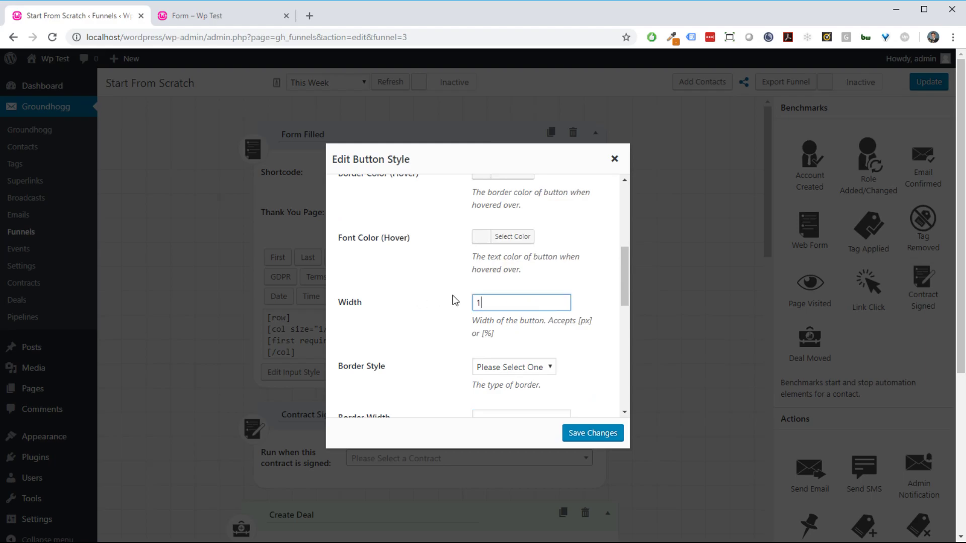
text(00%)
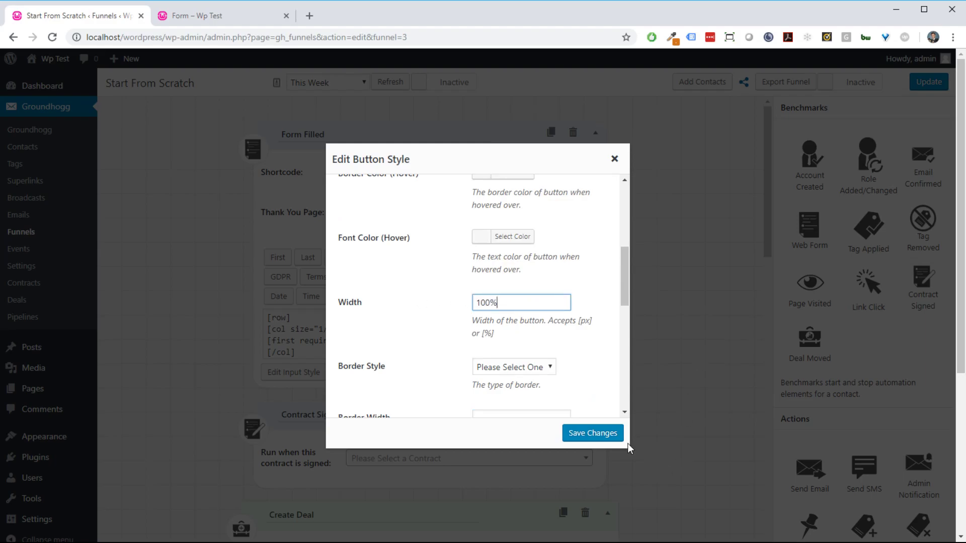
click(592, 433)
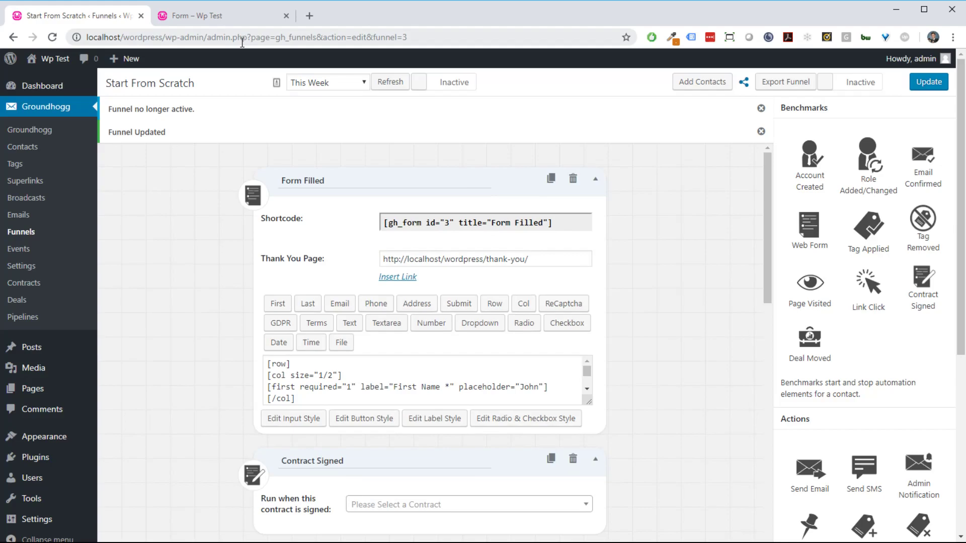
click(222, 16)
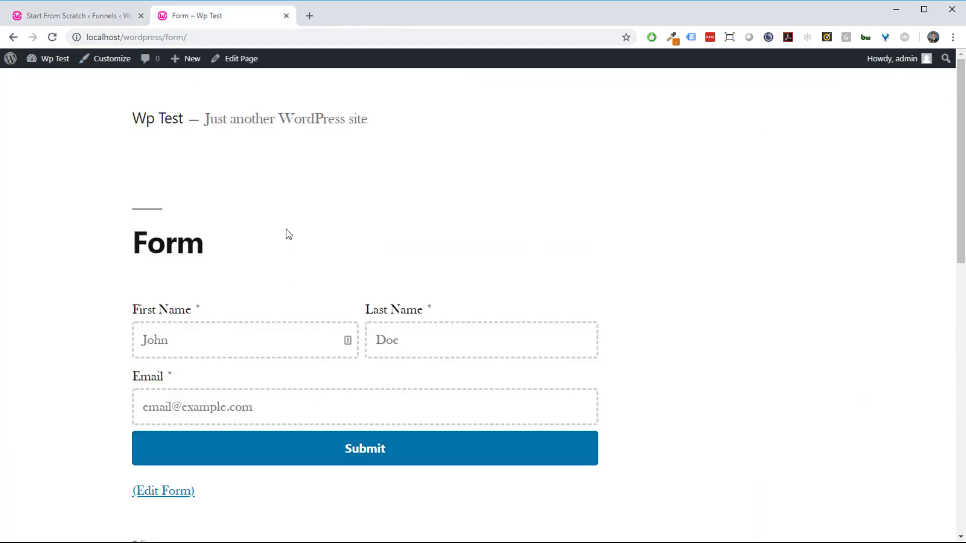
mouse_move(98, 18)
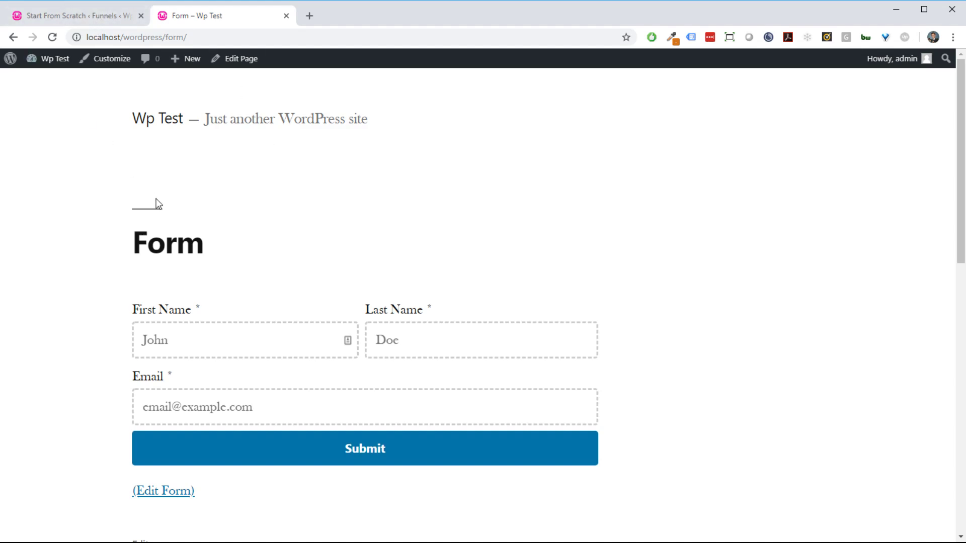
Give the form labels a font colour, 20px font size and bold weight.
click(74, 15)
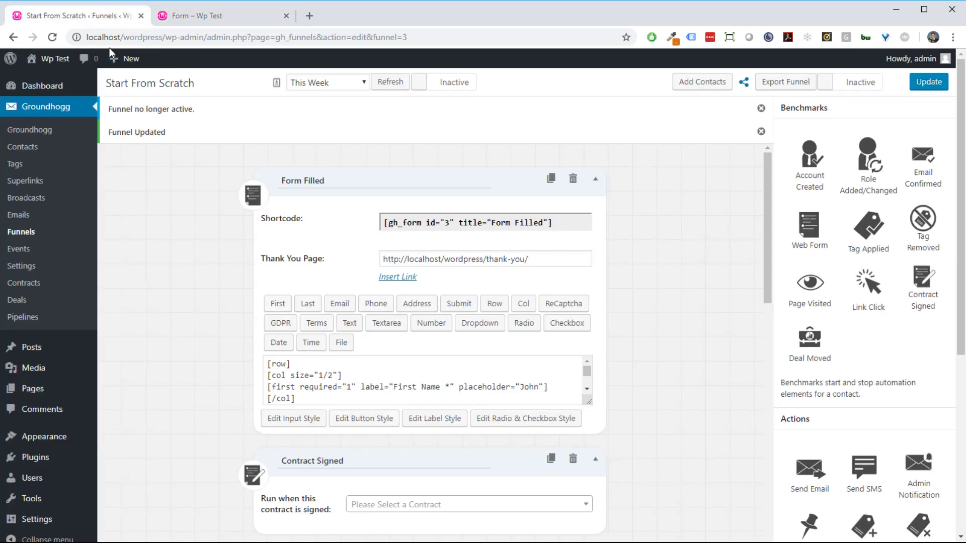
scroll(down, 3)
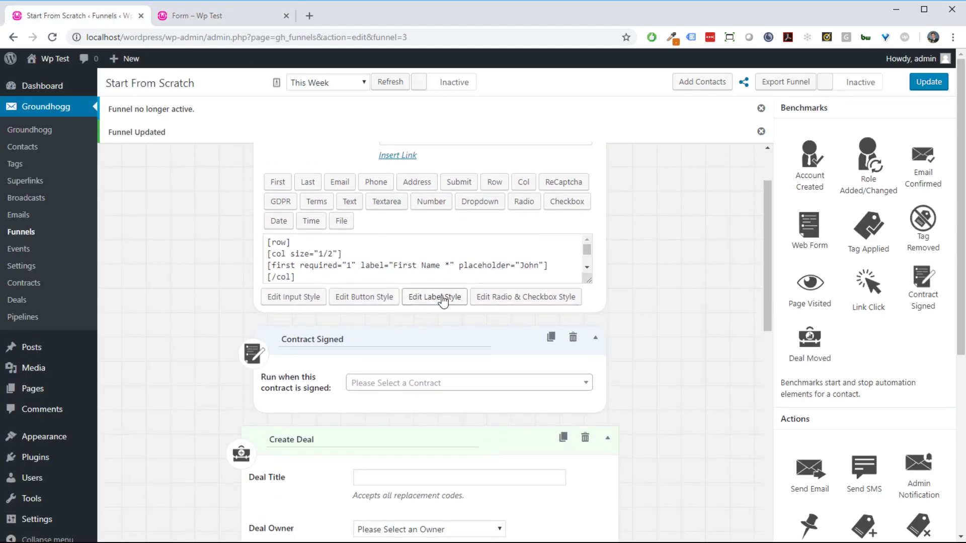
click(433, 297)
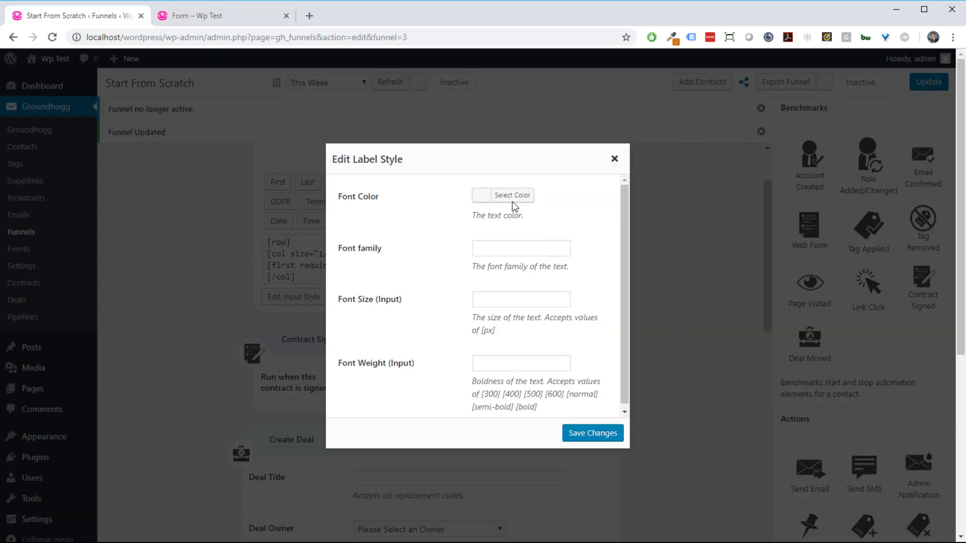
click(481, 195)
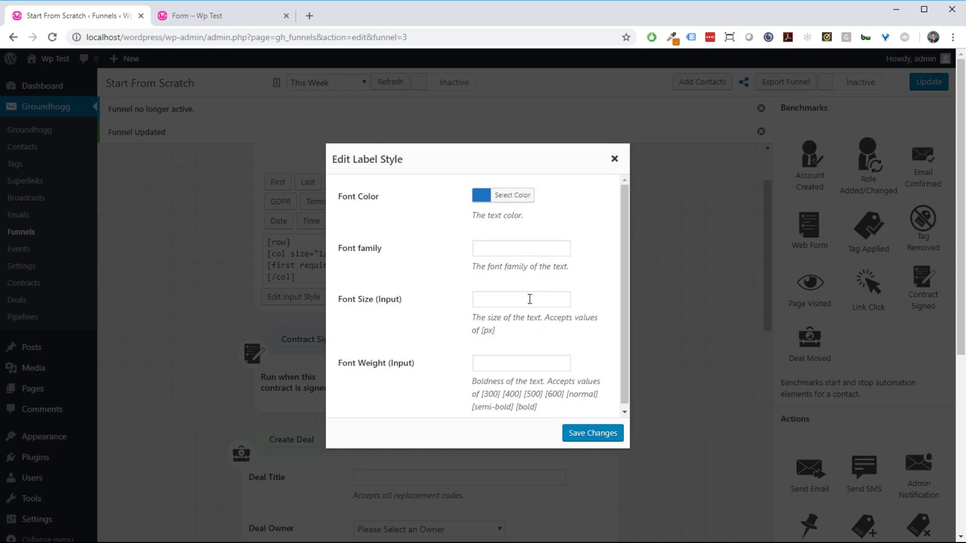
text(2)
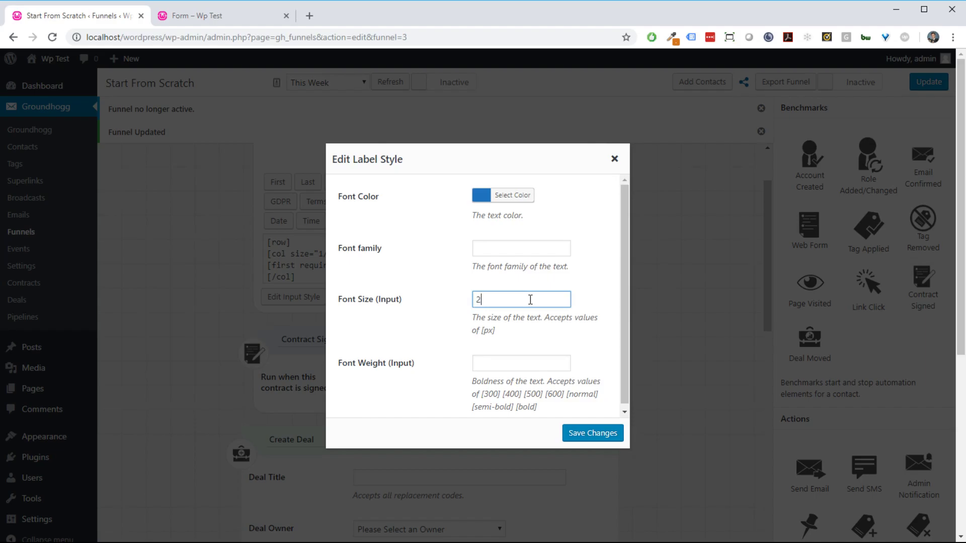
text(0px)
click(521, 362)
text(bol)
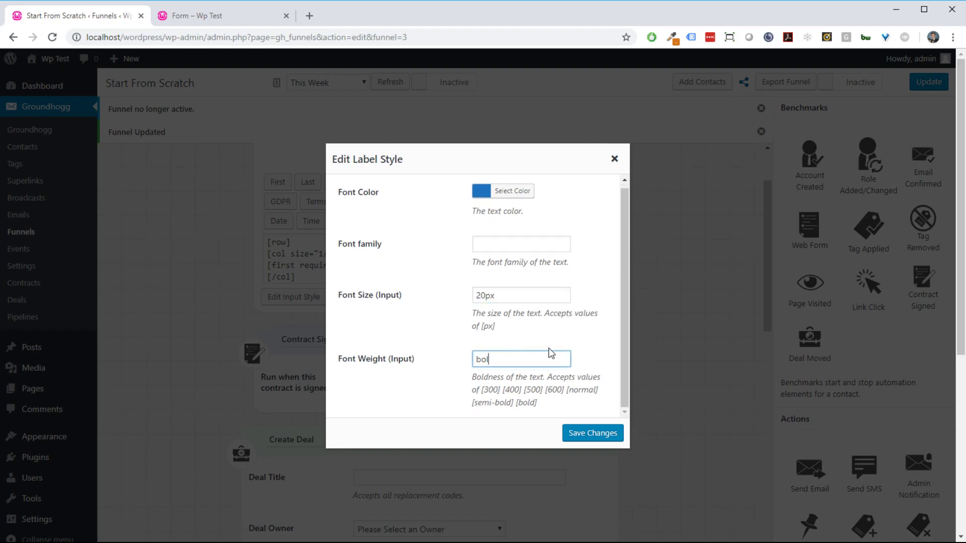
text(d)
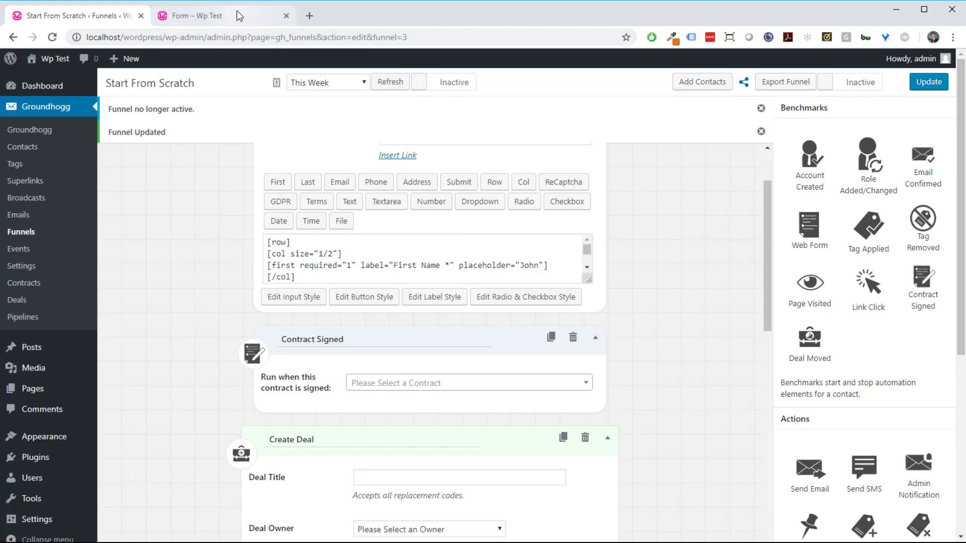
click(197, 15)
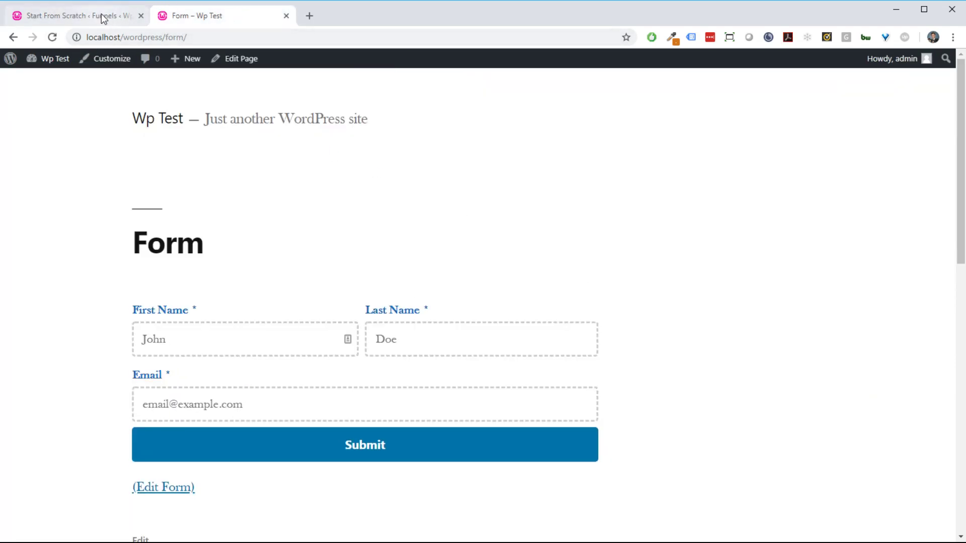
click(74, 15)
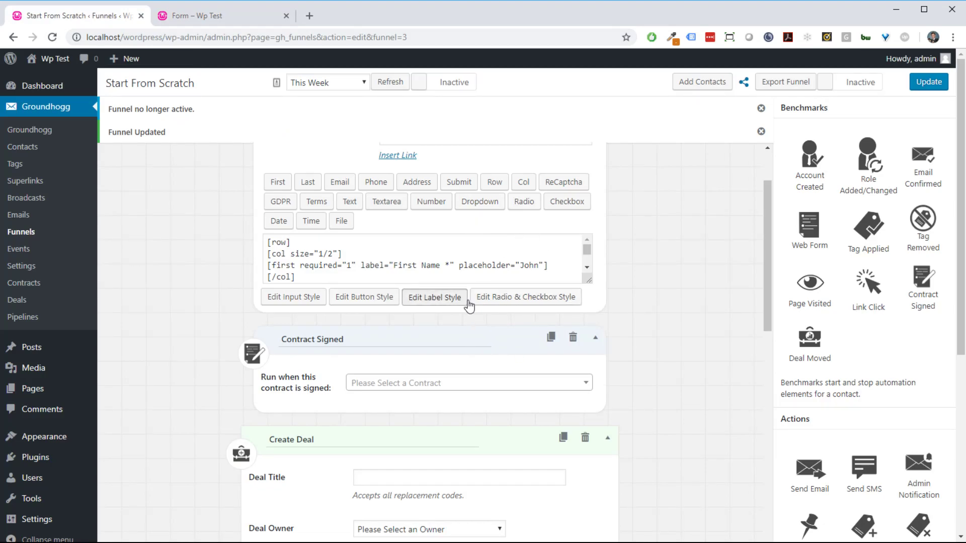
click(434, 297)
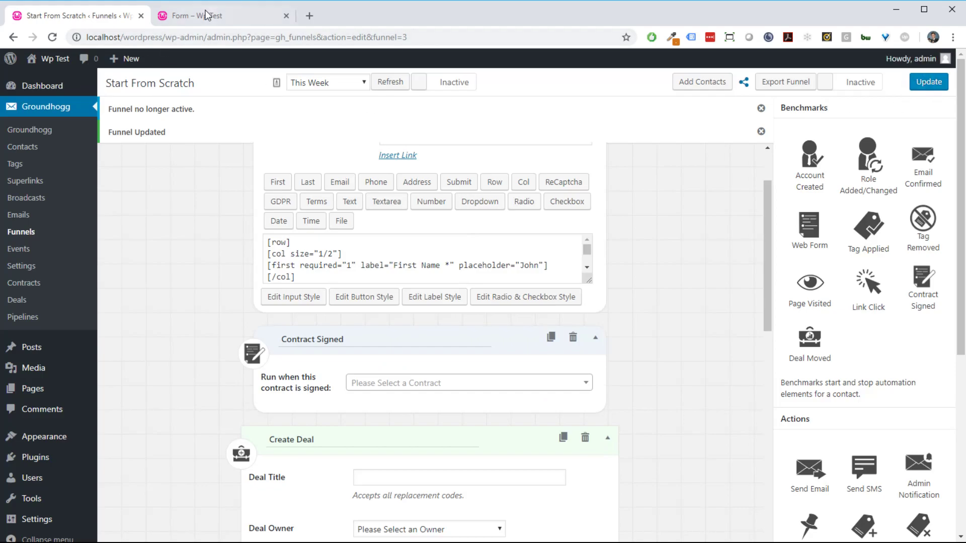
Scroll the published form page to inspect the large bold blue labels.
click(222, 15)
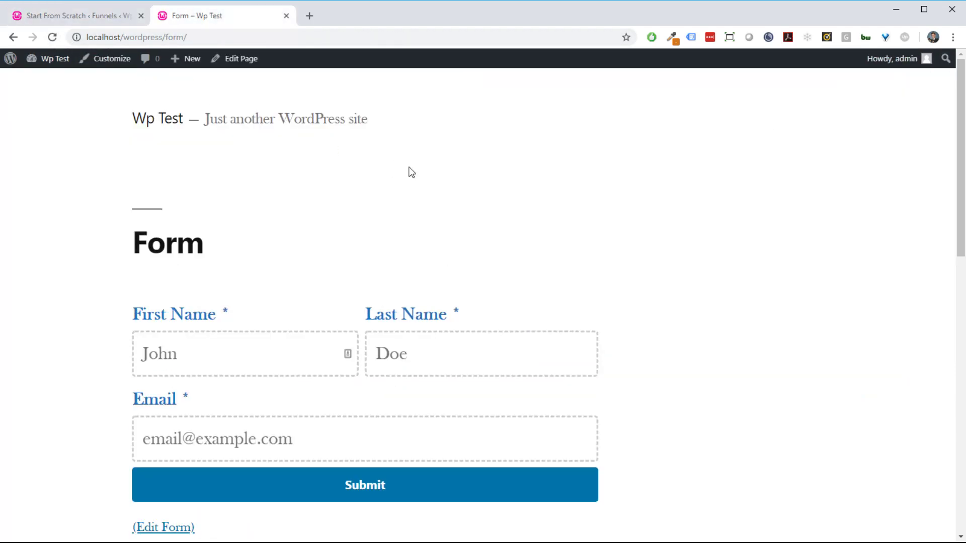
mouse_move(645, 302)
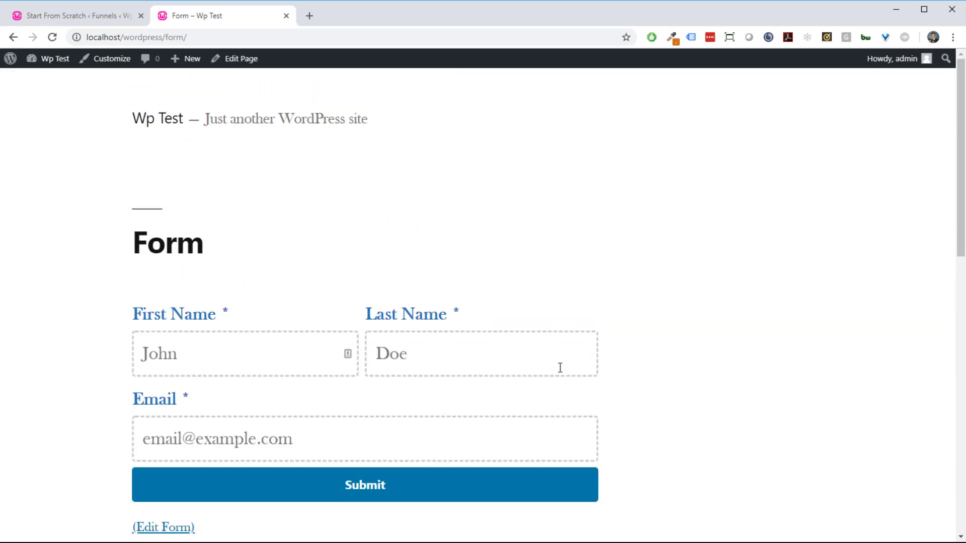
scroll(down, 3)
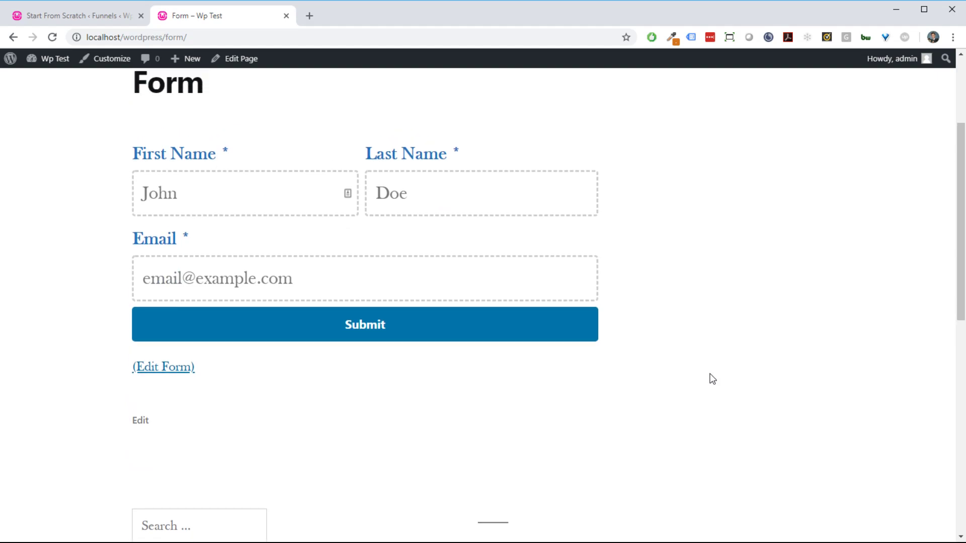
scroll(up, 3)
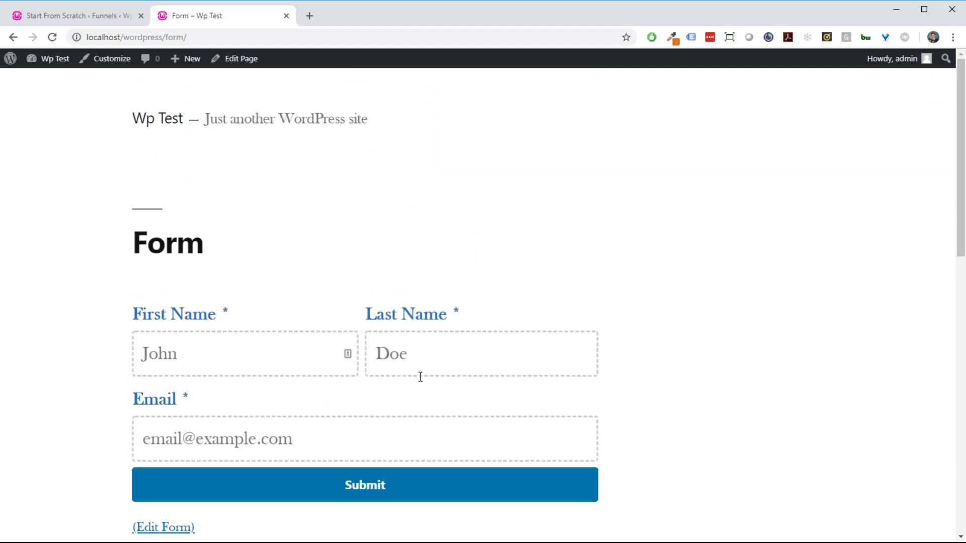
click(481, 354)
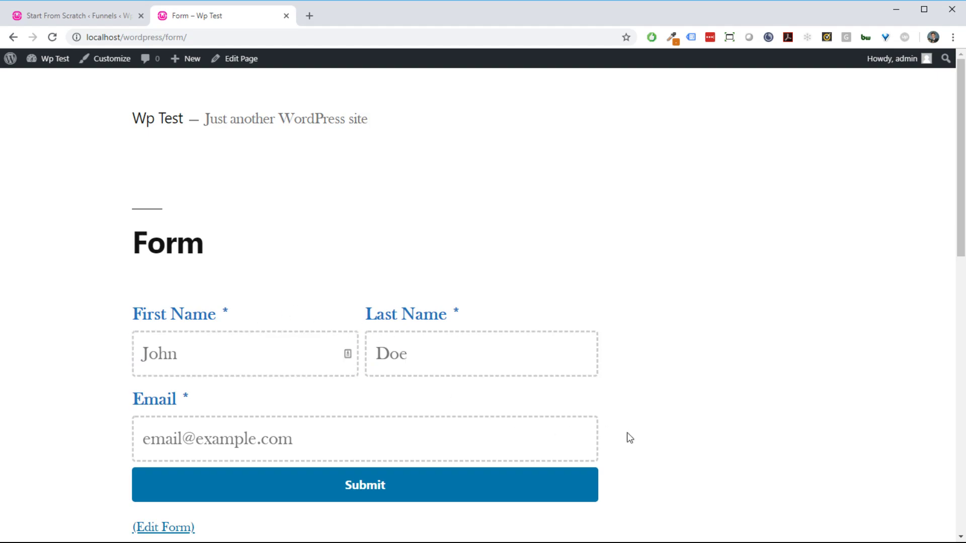
Reopen and close the label style settings (blue, 30px, bold), then scroll up to Form Filled.
click(74, 16)
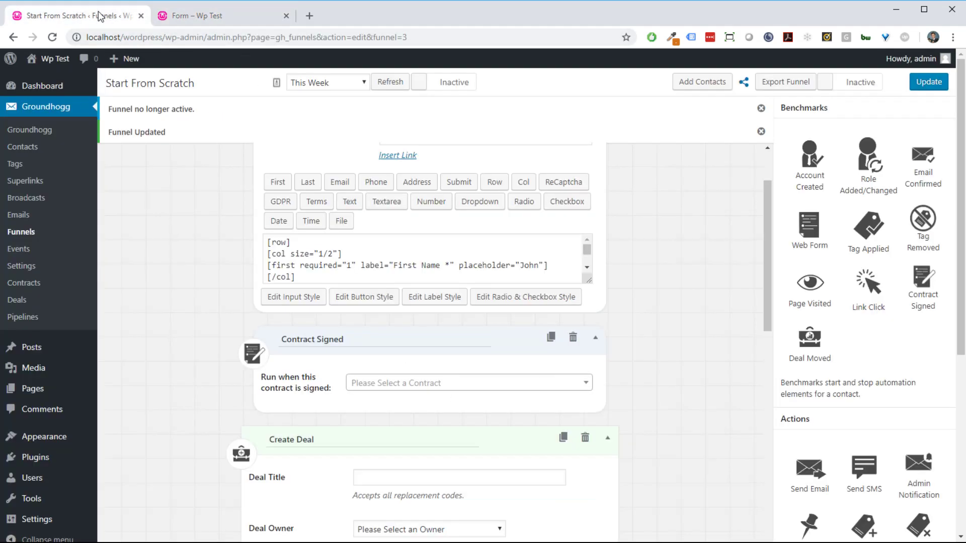
click(433, 296)
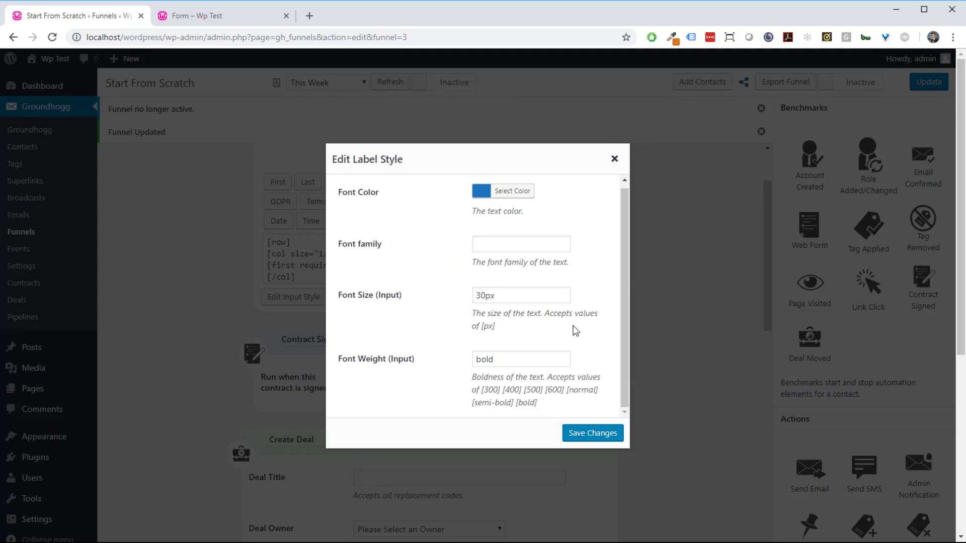
click(614, 159)
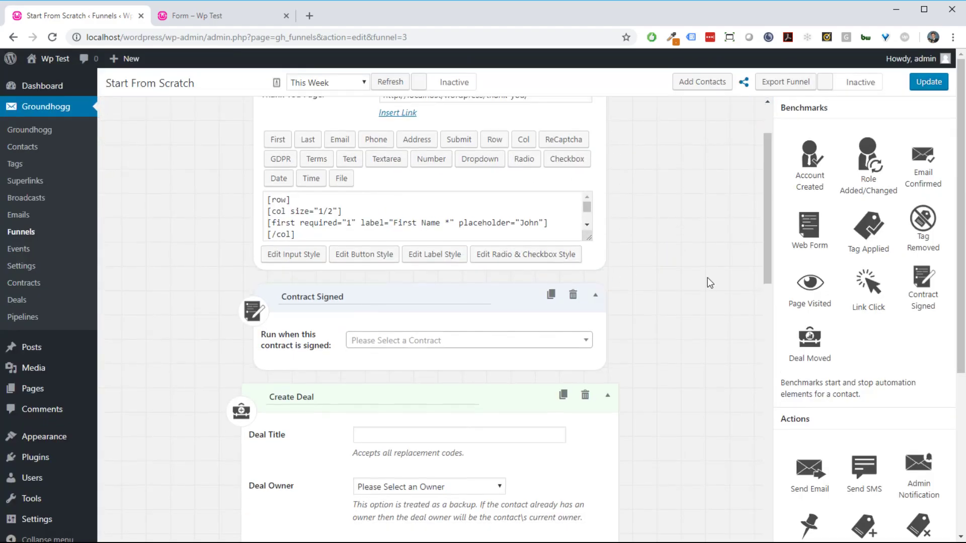
scroll(up, 3)
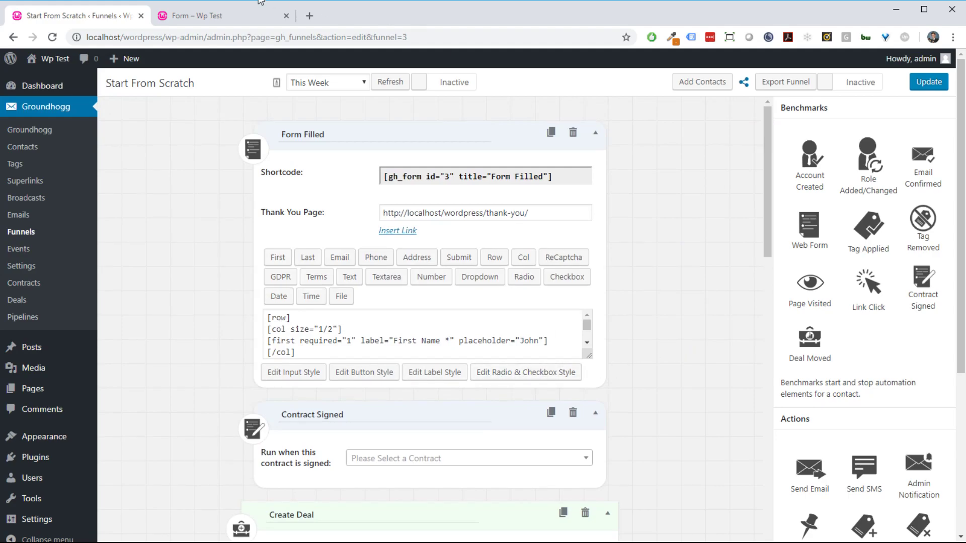
Switch to the Form – Wp Test tab to view the finished styled form.
click(199, 16)
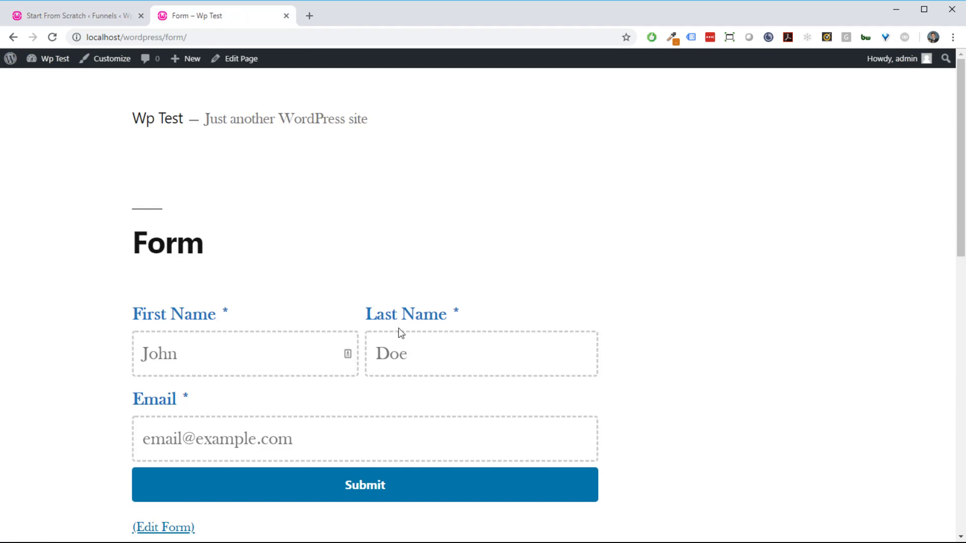
mouse_move(614, 357)
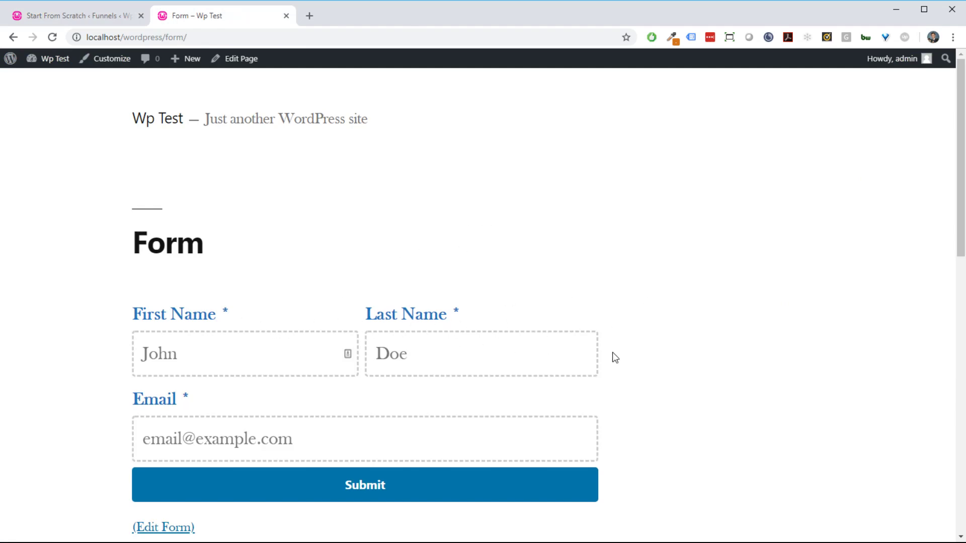
mouse_move(607, 323)
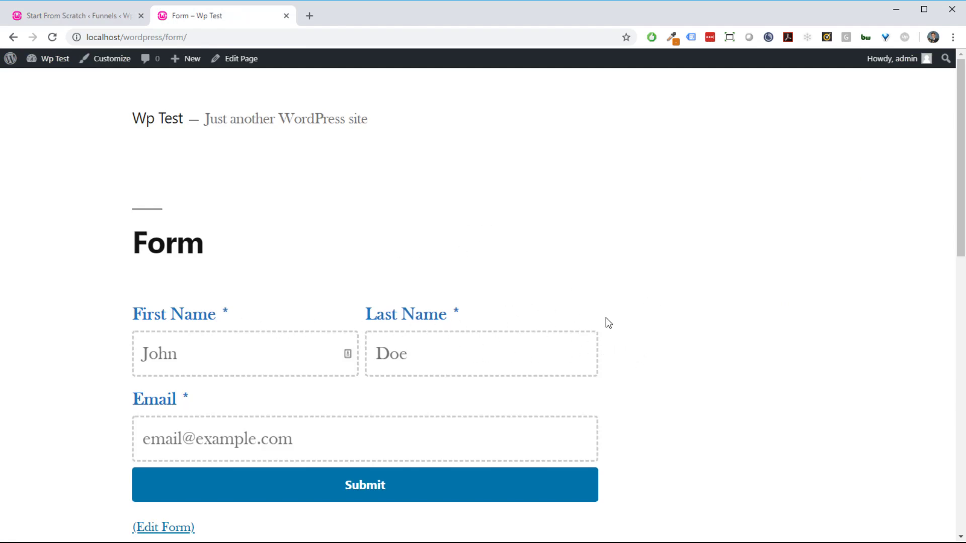
mouse_move(231, 281)
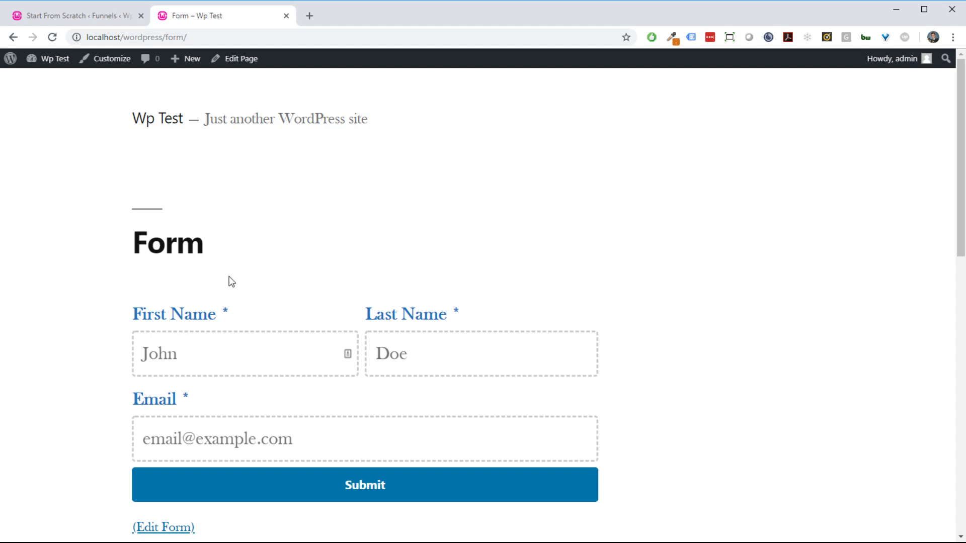
mouse_move(614, 292)
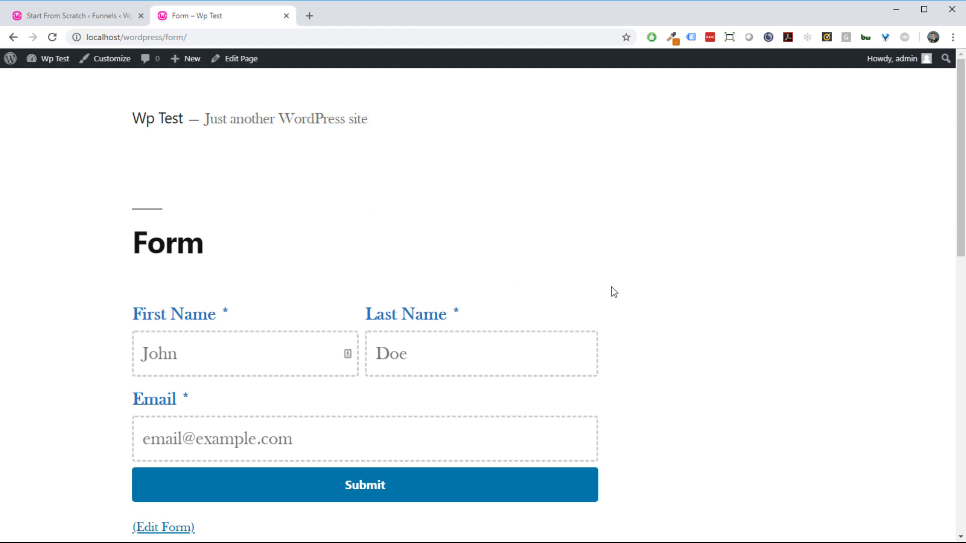
mouse_move(886, 410)
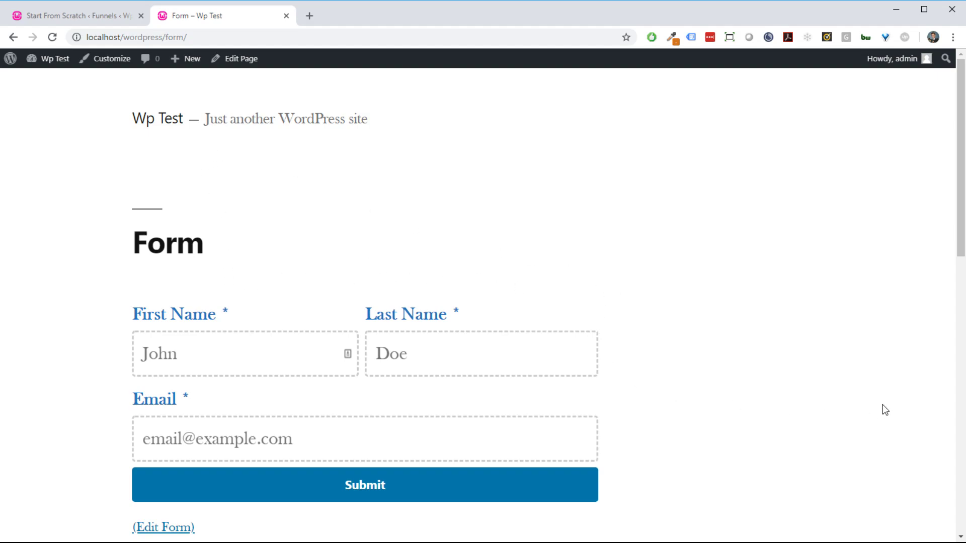